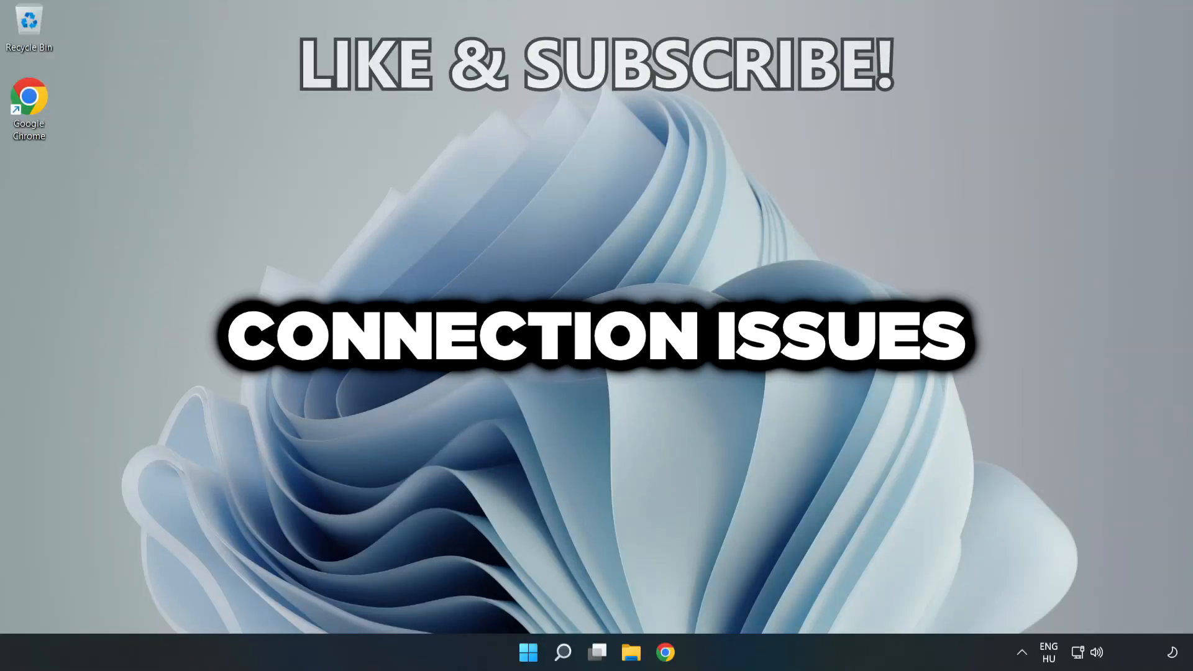
Step: Search for 'cmd' and launch Command Prompt as administrator
{"action": "left_click", "coordinate": [562, 652]}
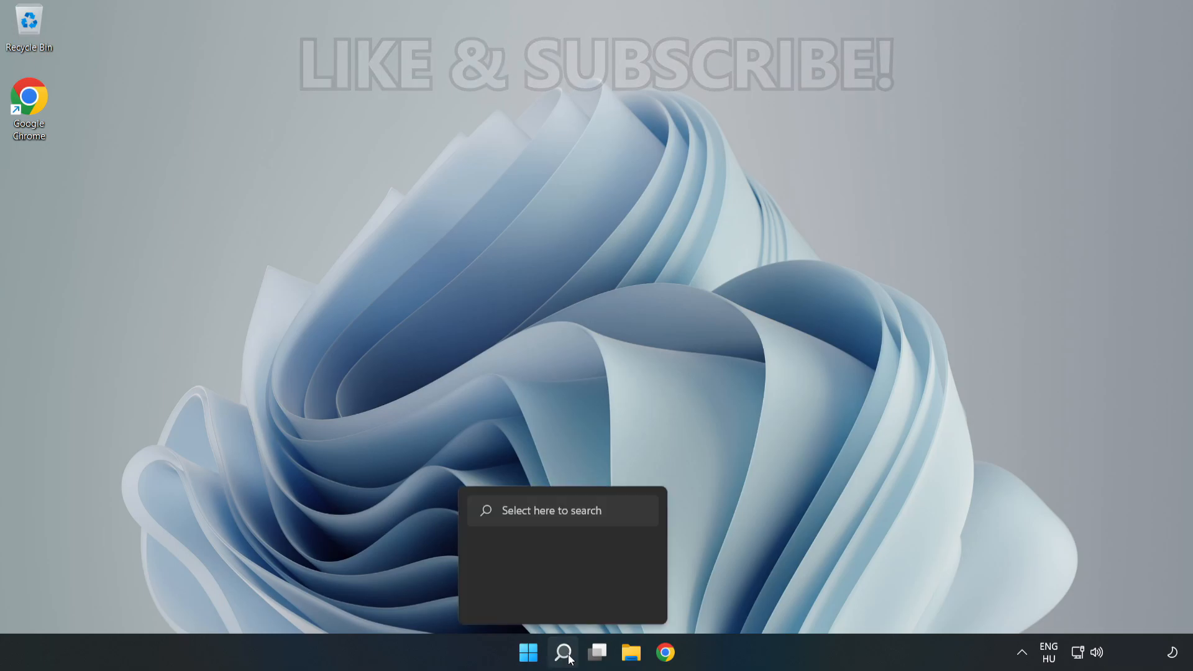
{"action": "left_click", "coordinate": [563, 652]}
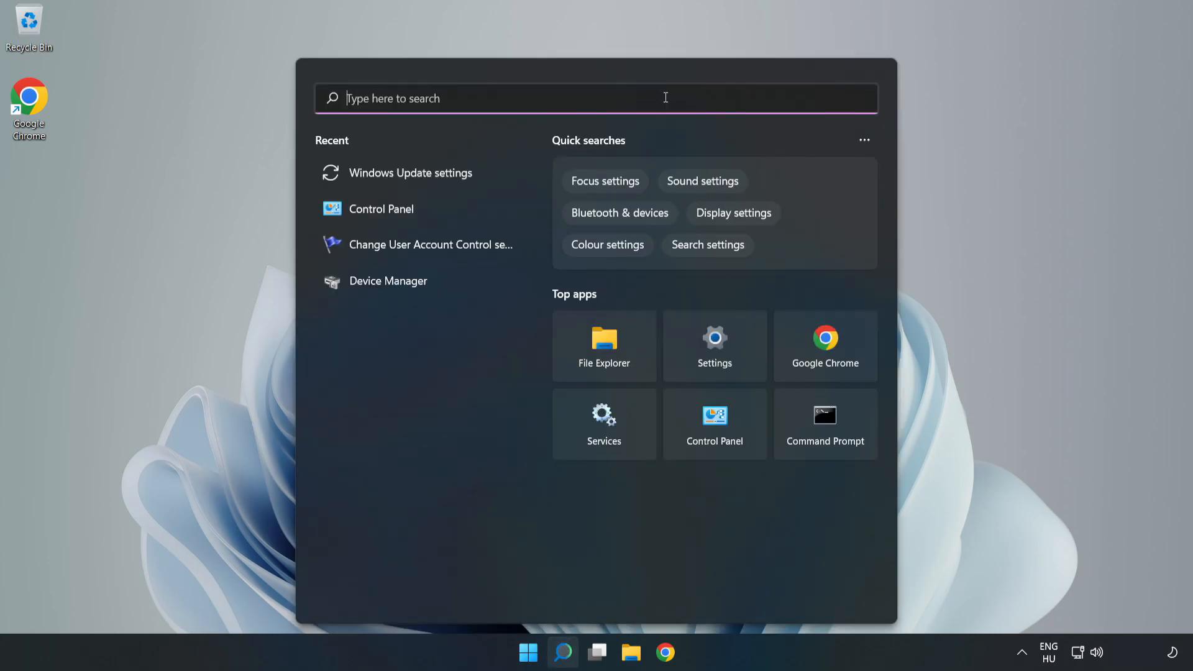
{"action": "type", "text": "cmd"}
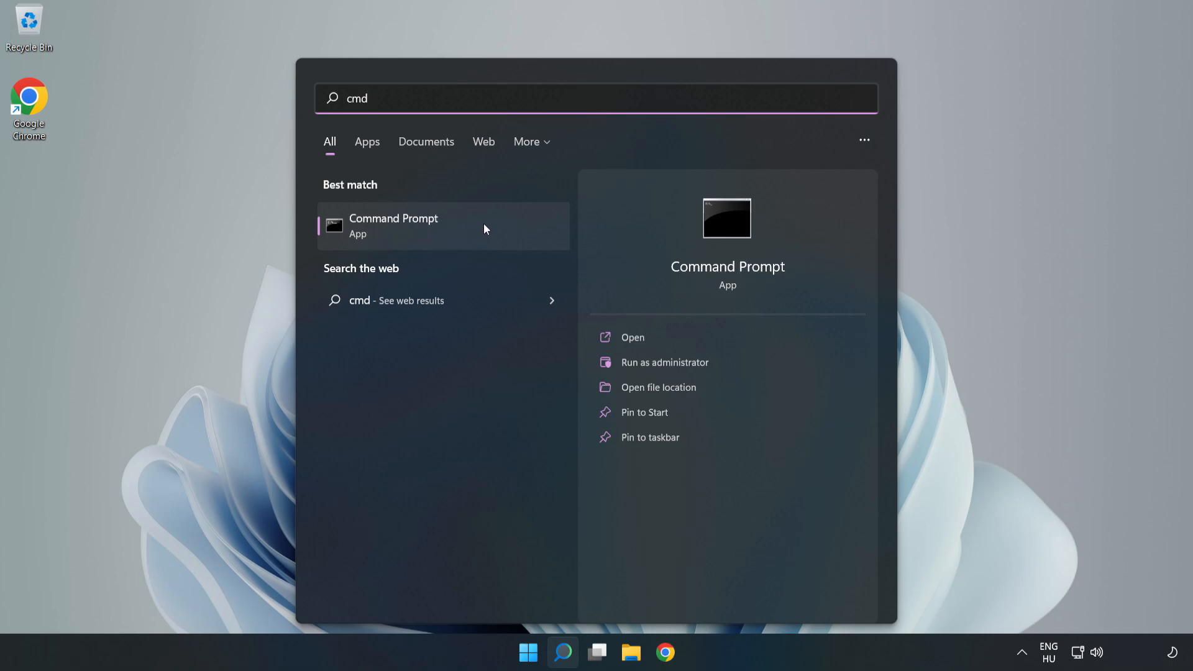
{"action": "right_click", "coordinate": [393, 225]}
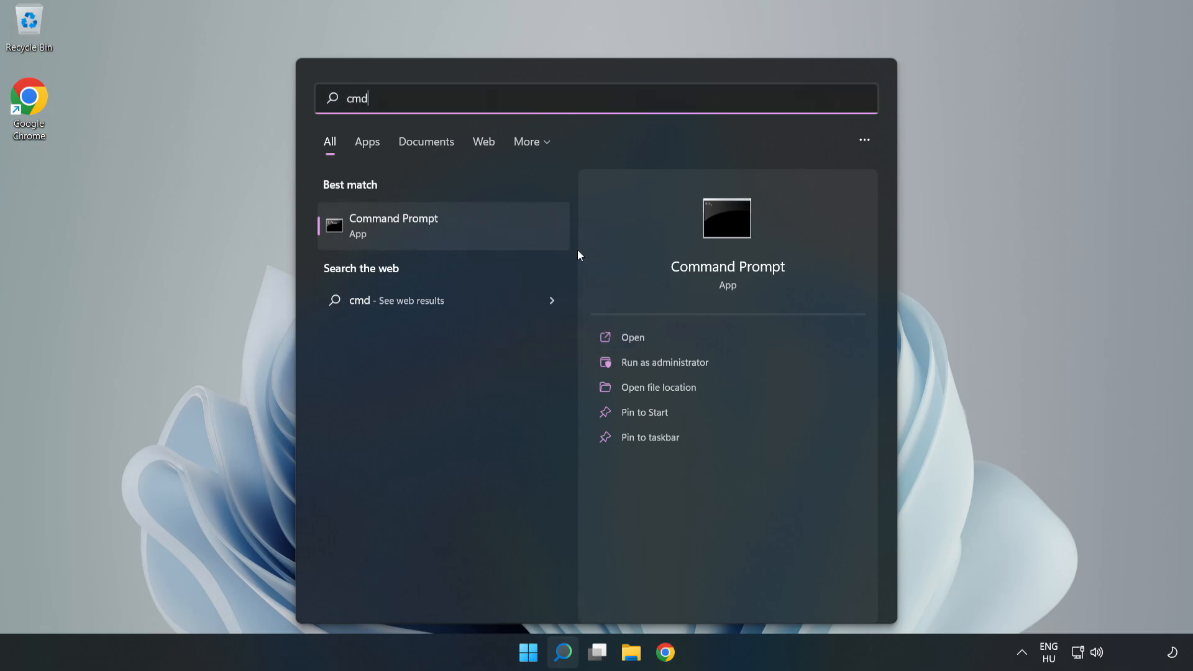
{"action": "left_click", "coordinate": [665, 362]}
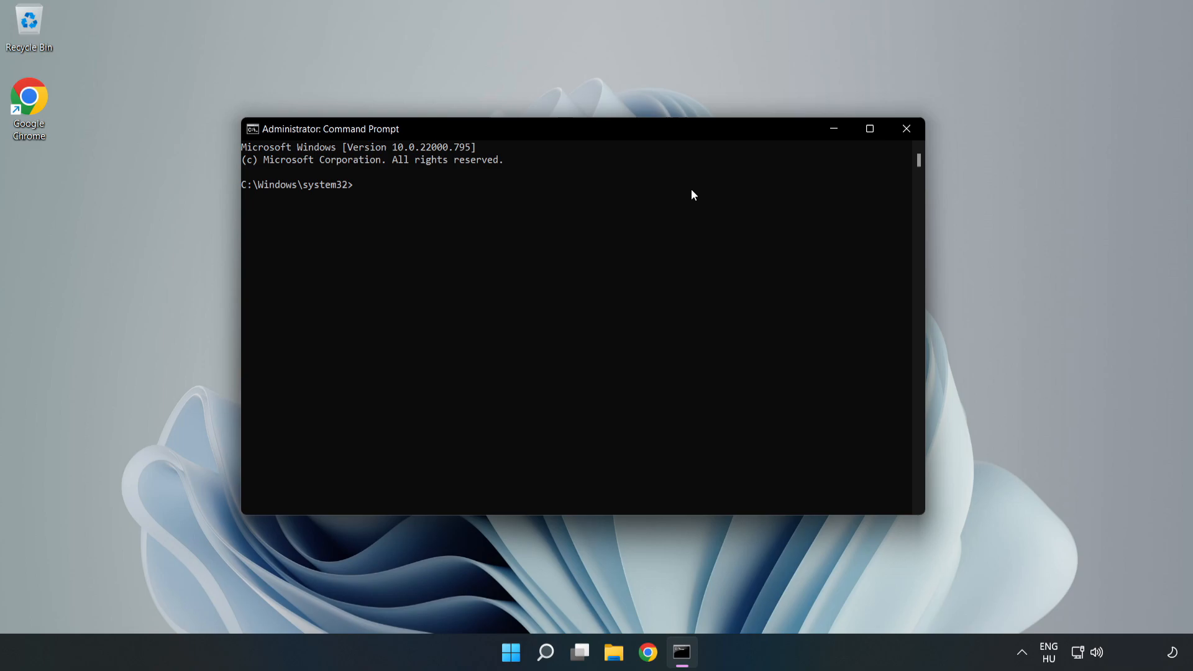
Step: Run ipconfig /flushdns and netsh winsock reset, then exit the console
{"action": "type", "text": "ipconfig /f"}
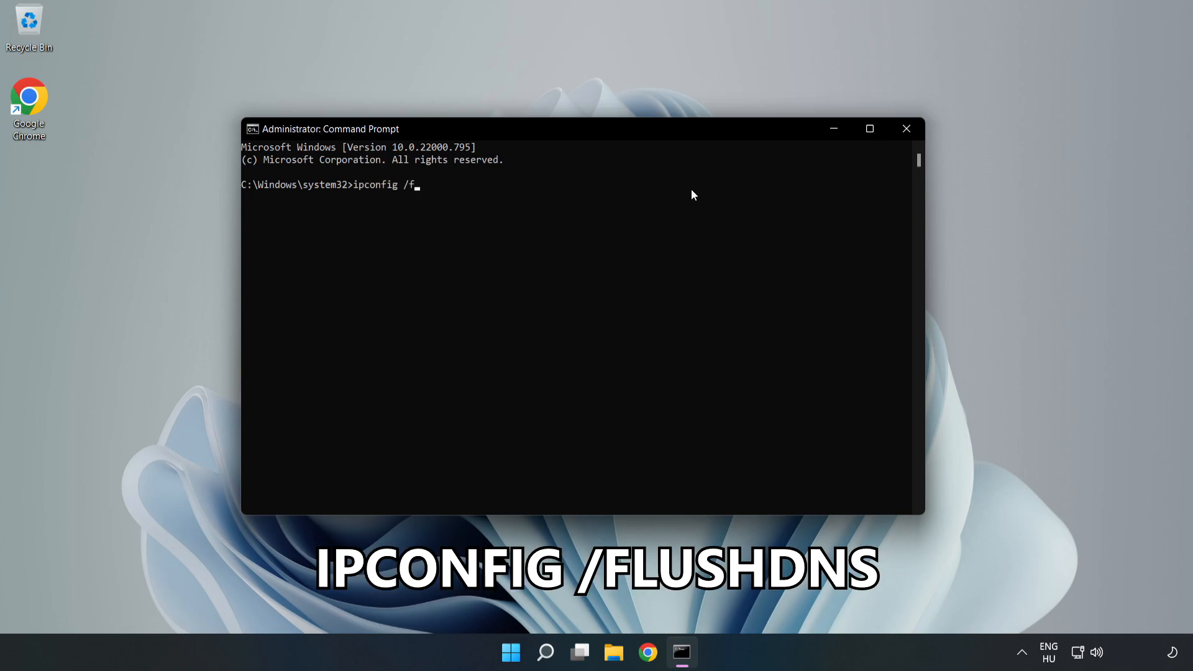
{"action": "type", "text": "lushdns"}
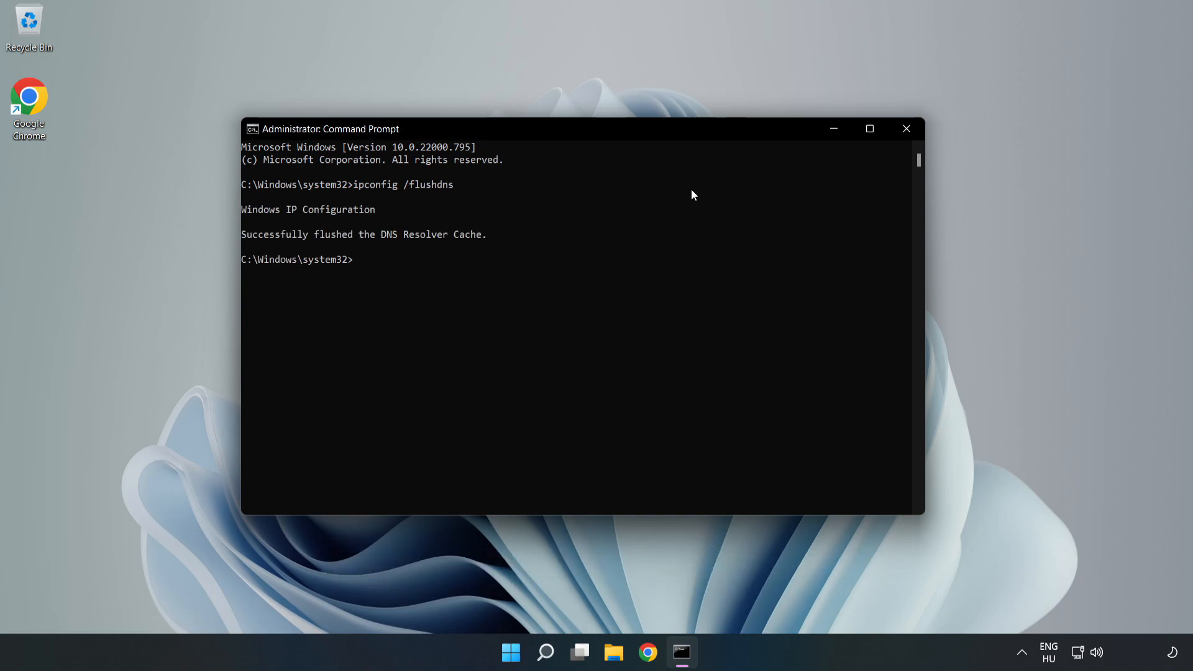
{"action": "type", "text": "netsh winsock reset"}
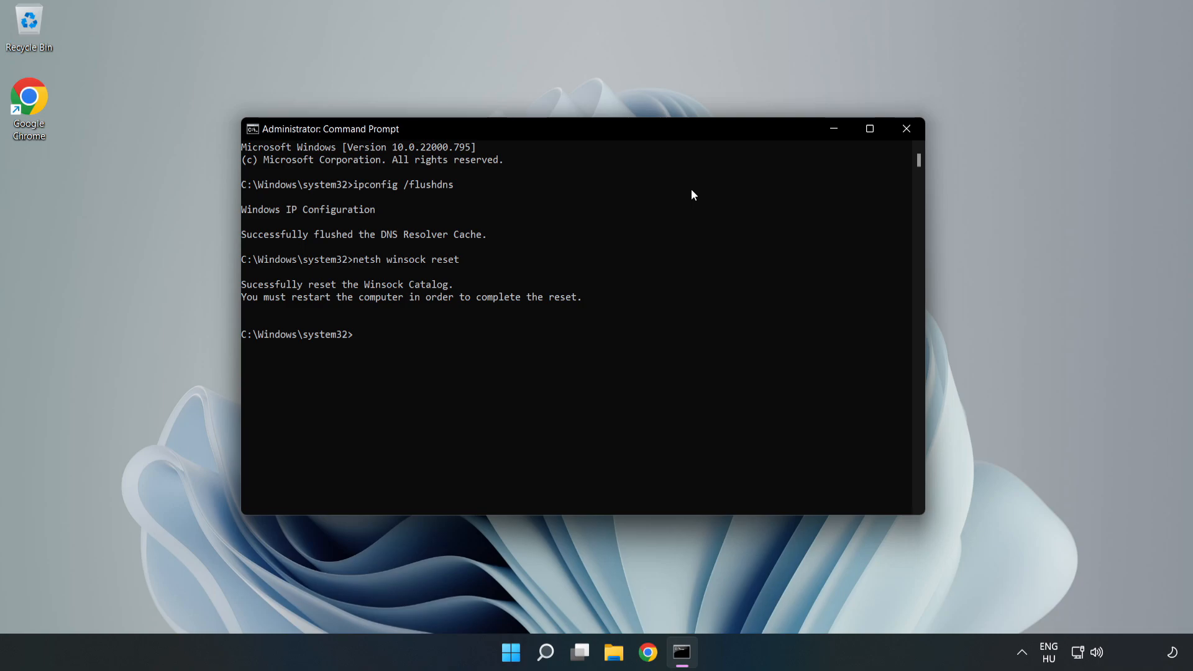
{"action": "type", "text": "exit"}
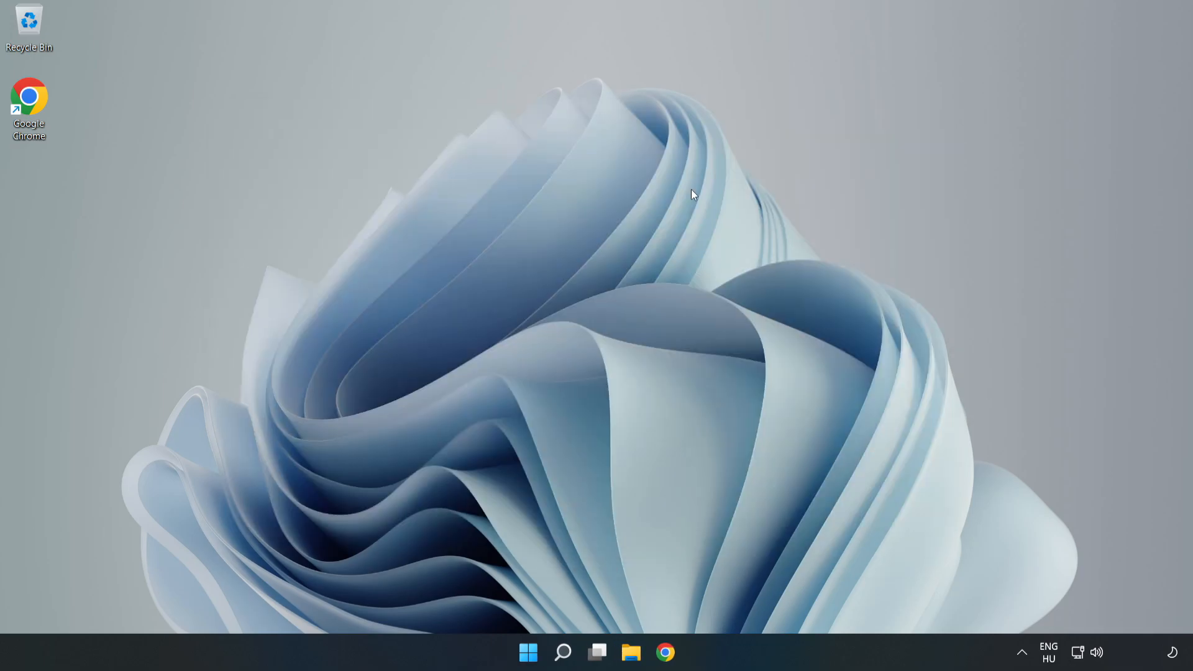
{"action": "mouse_move", "coordinate": [1015, 600]}
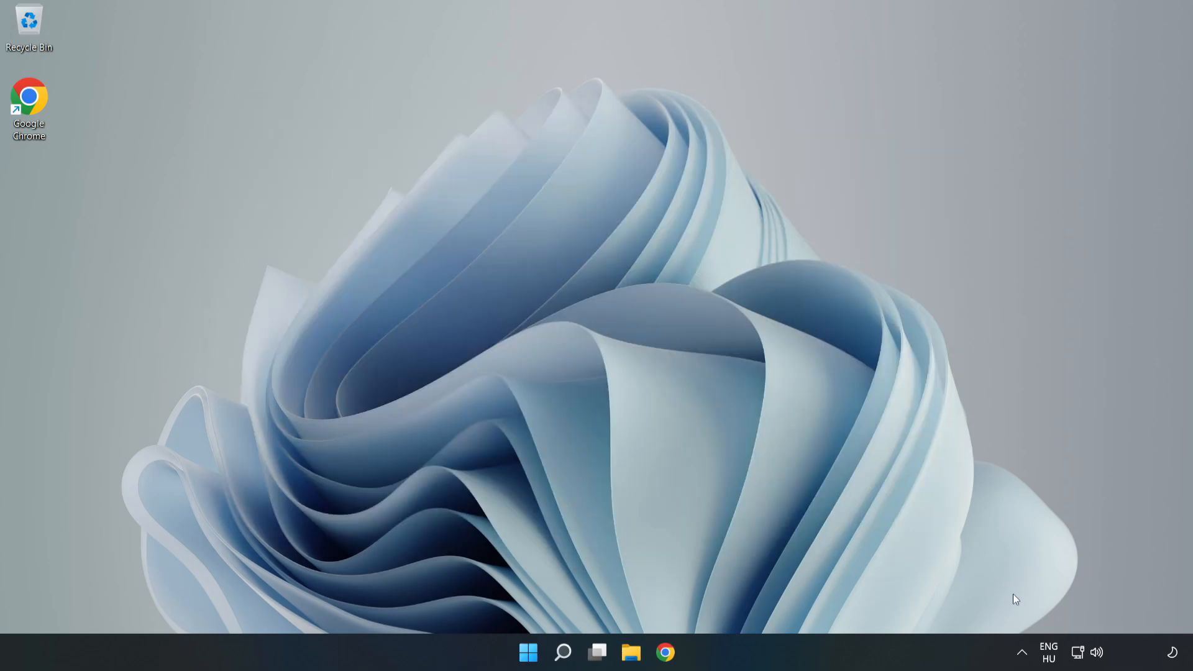
{"action": "mouse_move", "coordinate": [1077, 652]}
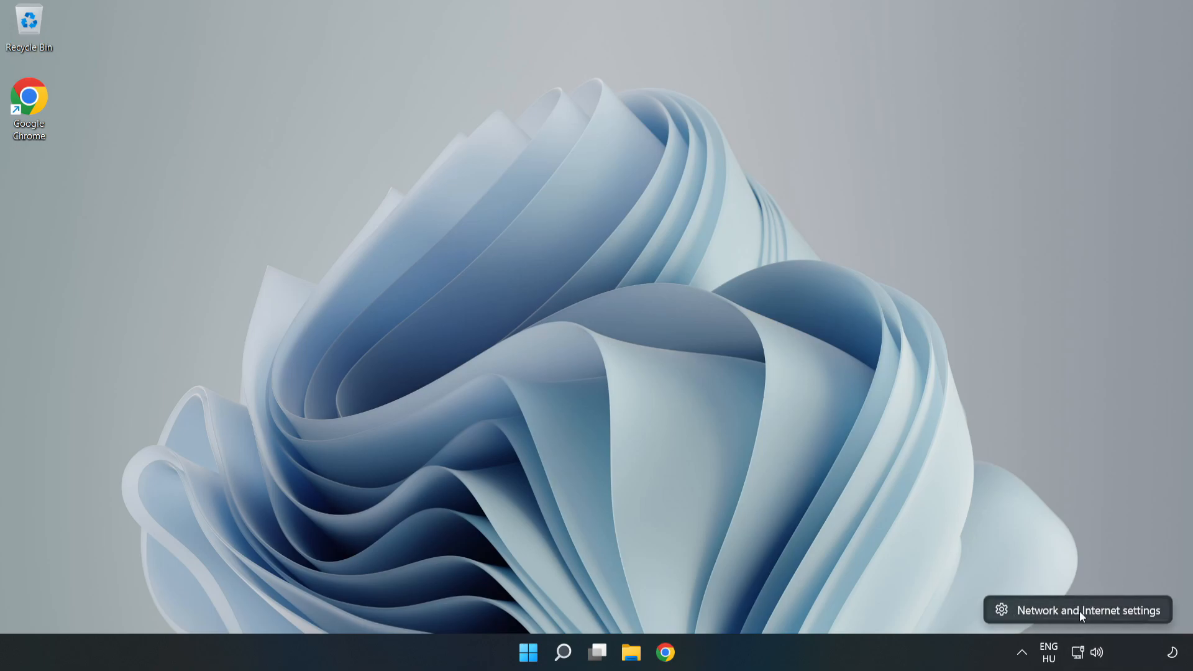
Step: Open Network & internet settings from the system tray network icon
{"action": "left_click", "coordinate": [1089, 610]}
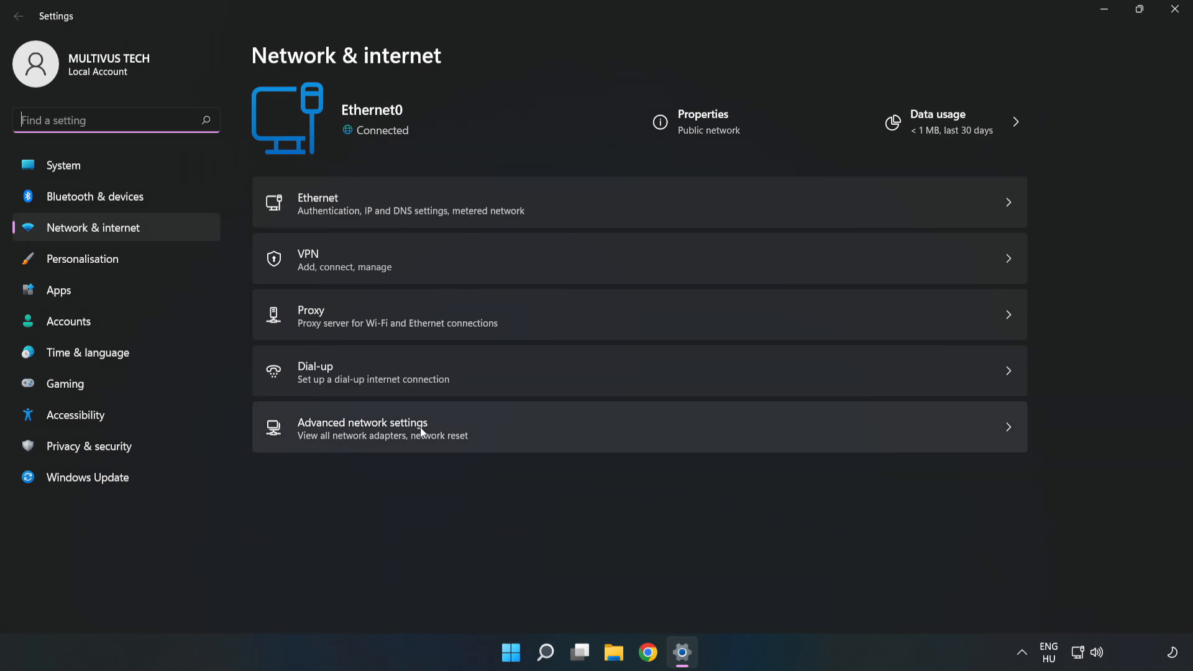
{"action": "mouse_move", "coordinate": [504, 443]}
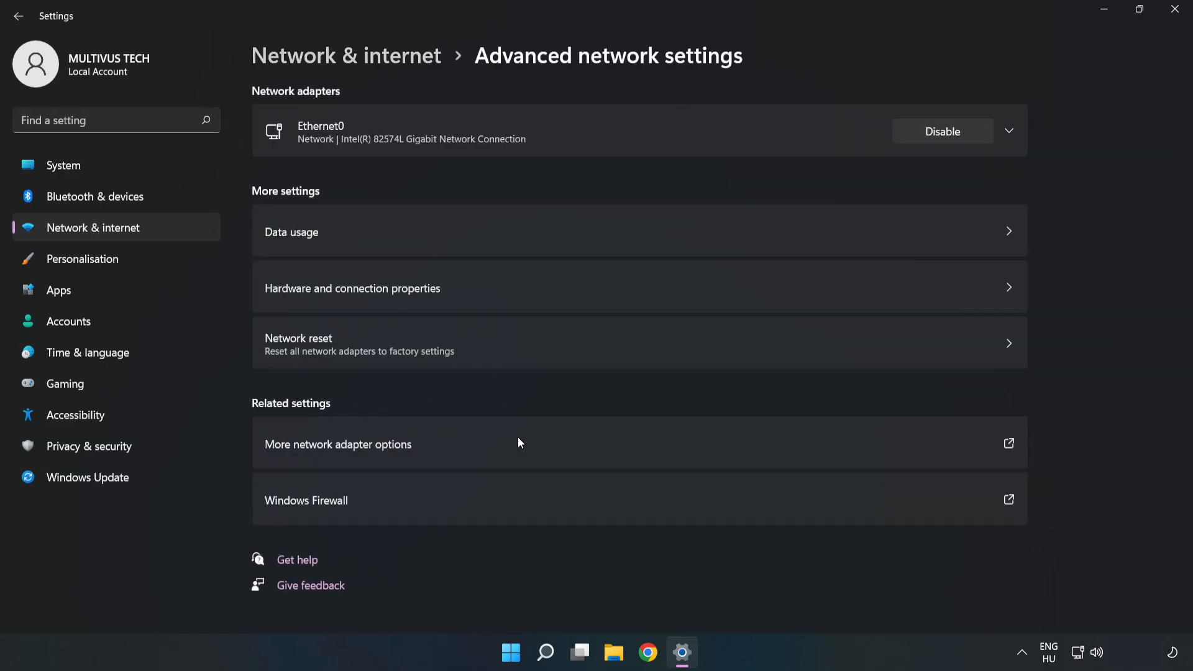
{"action": "mouse_move", "coordinate": [411, 454]}
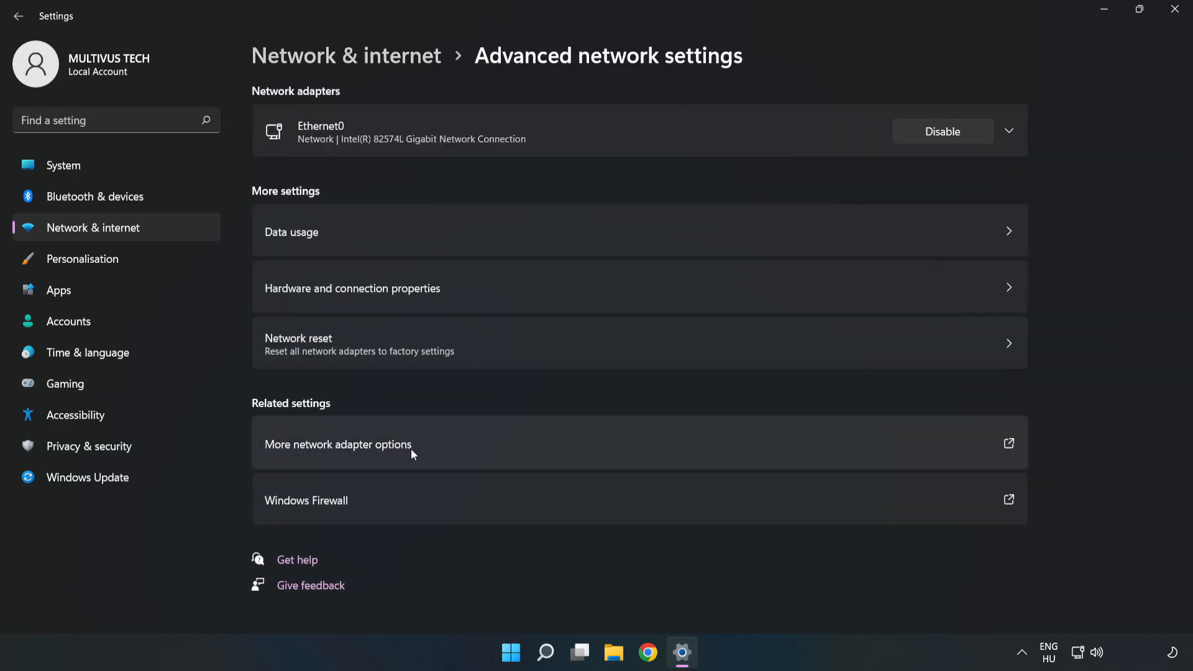
{"action": "mouse_move", "coordinate": [493, 450]}
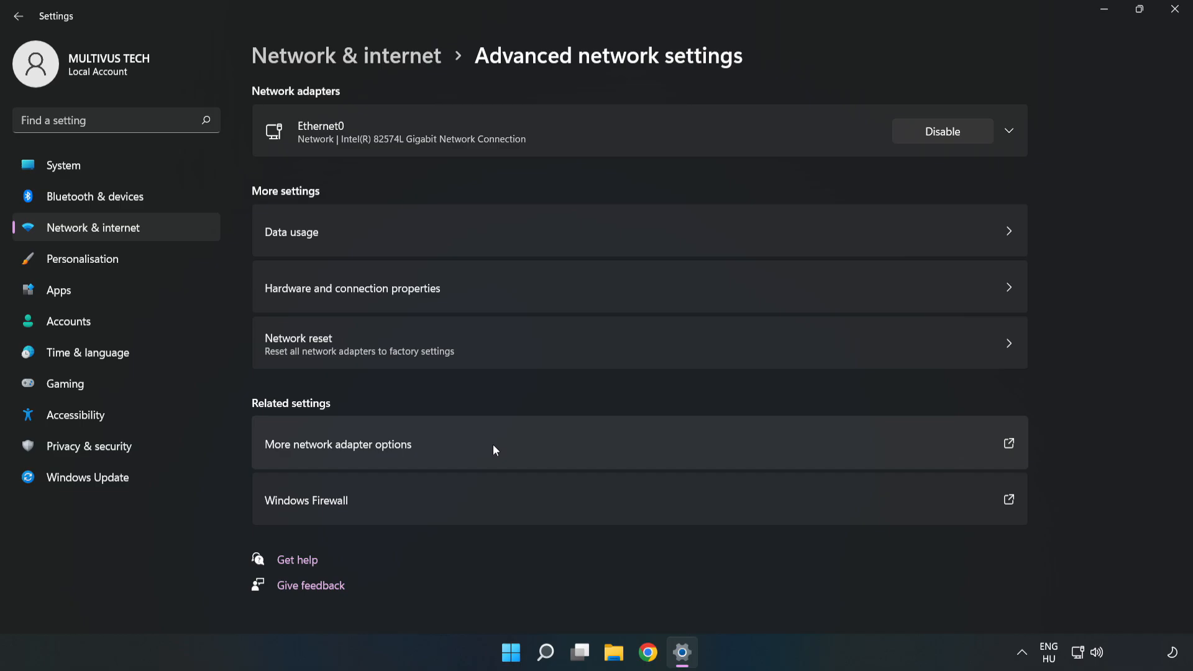
Step: Open More network adapter options from Advanced network settings to list Ethernet0
{"action": "left_click", "coordinate": [338, 445]}
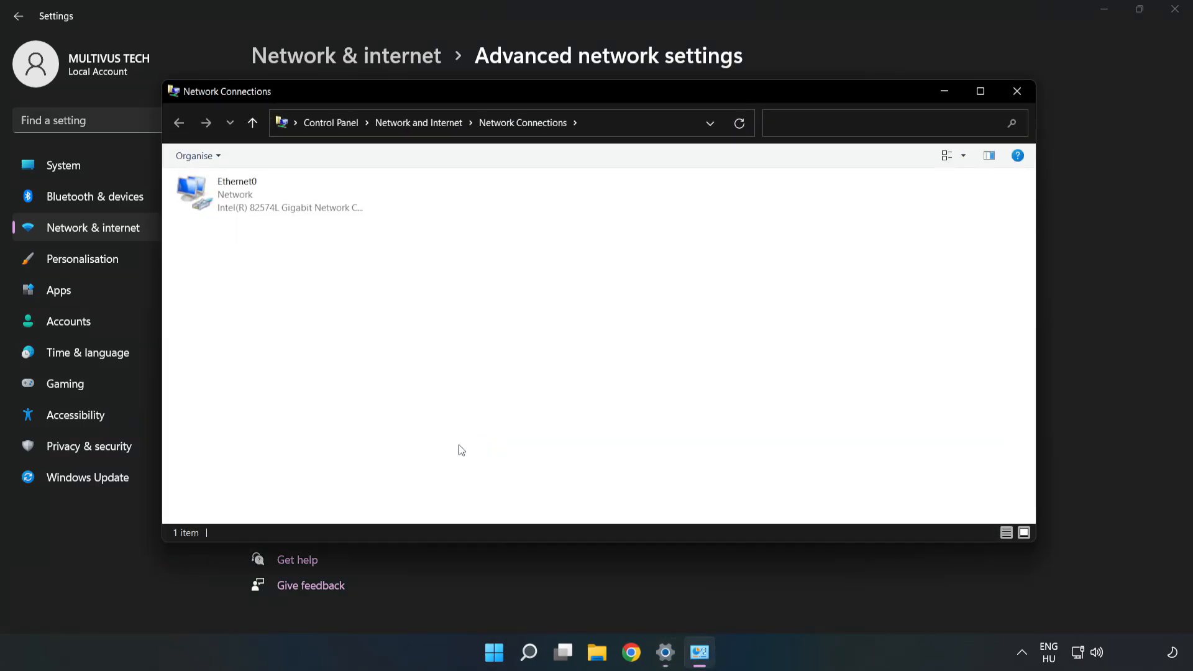
Step: Open the Properties dialog of the Ethernet0 adapter
{"action": "left_click", "coordinate": [269, 194]}
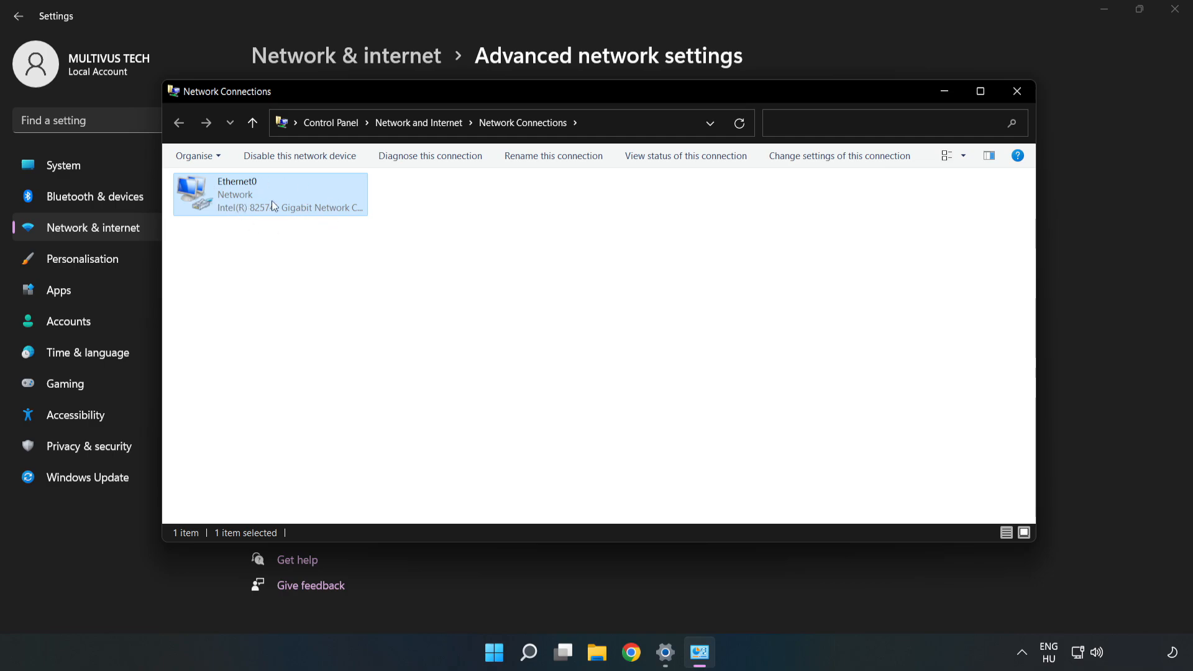
{"action": "right_click", "coordinate": [269, 194]}
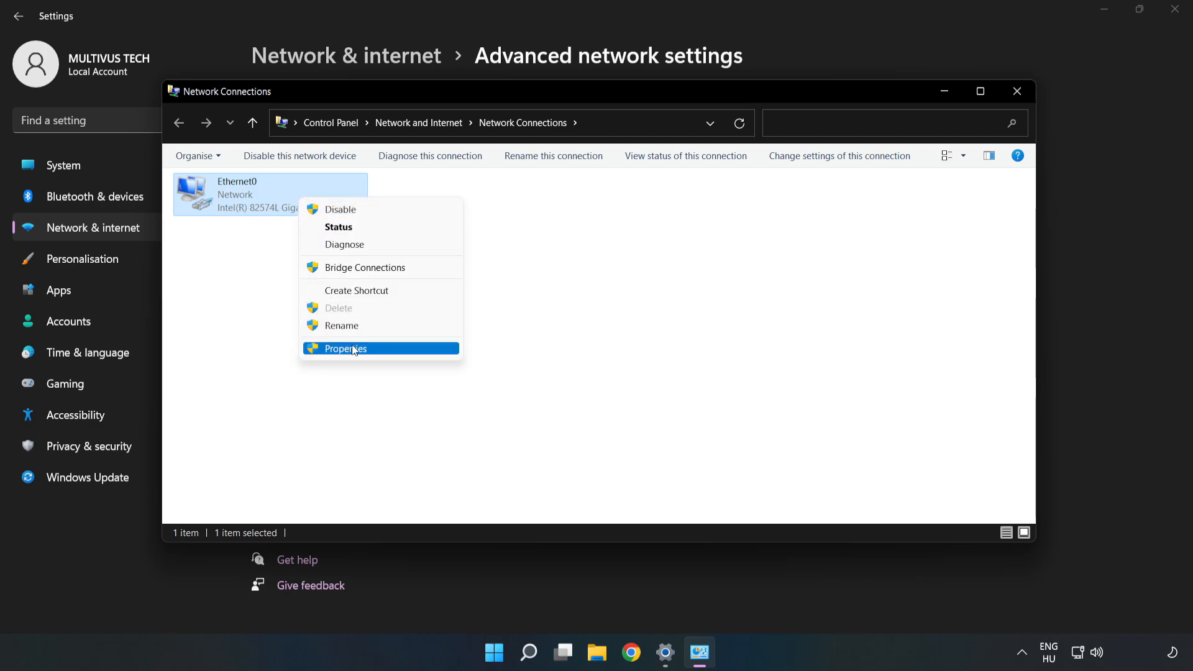
{"action": "left_click", "coordinate": [345, 348]}
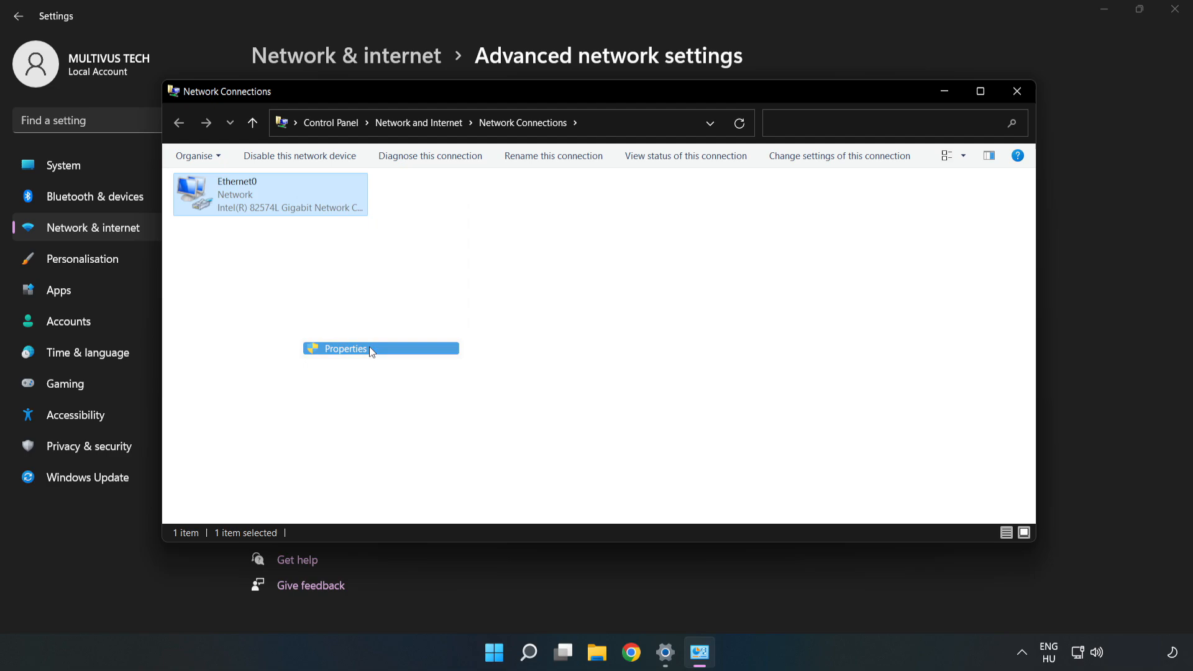
{"action": "left_click", "coordinate": [345, 348]}
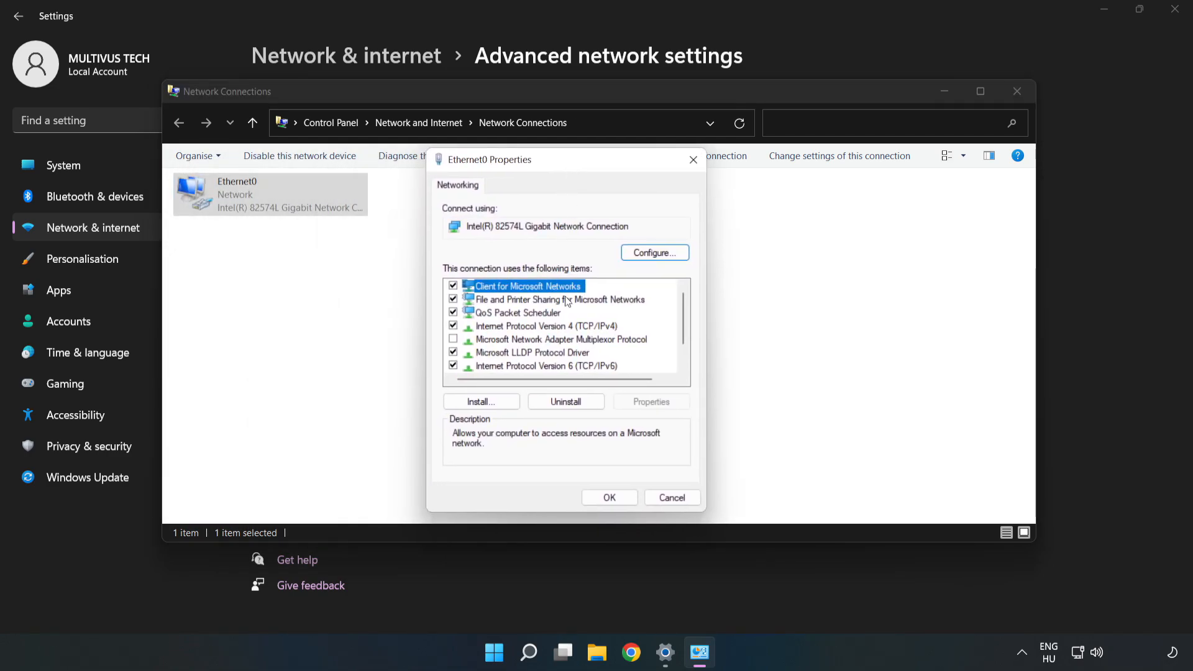
Step: Open the Internet Protocol Version 4 (TCP/IPv4) Properties dialog for Ethernet0
{"action": "left_click", "coordinate": [546, 326]}
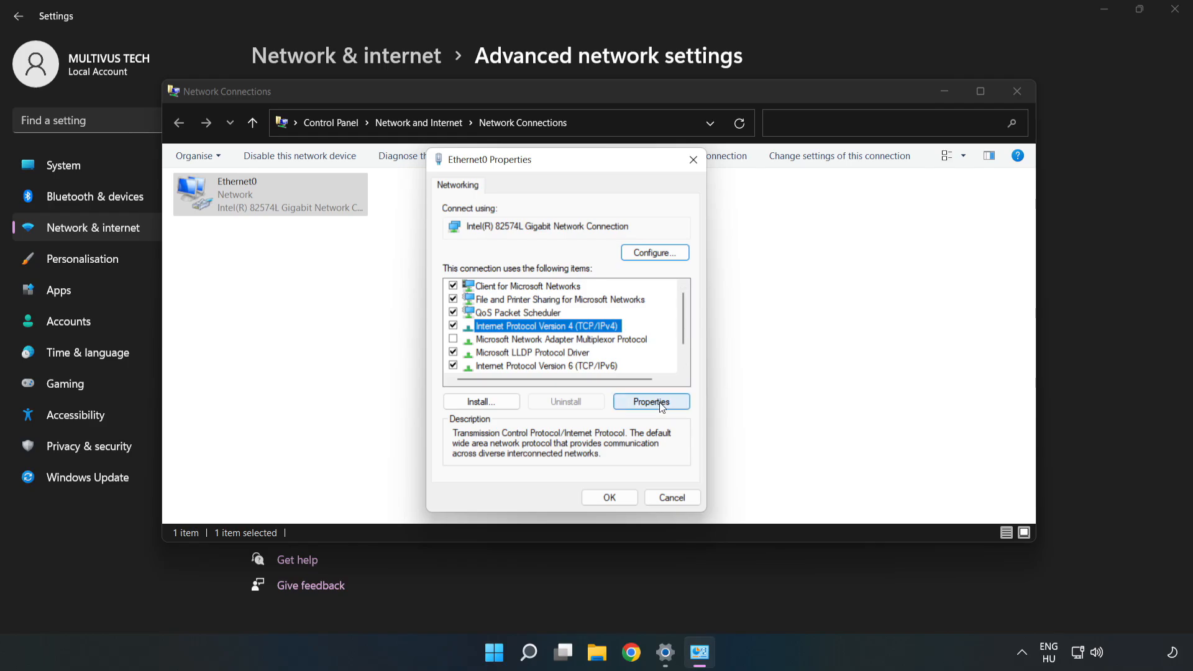
{"action": "left_click", "coordinate": [650, 401]}
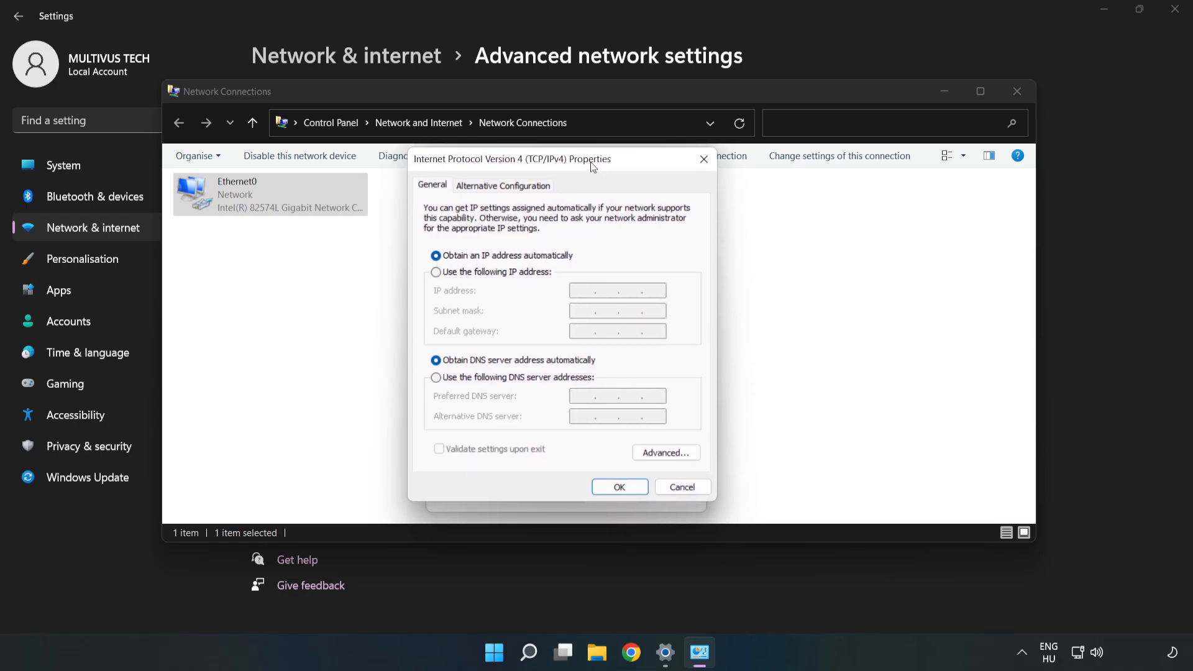
{"action": "mouse_move", "coordinate": [489, 387]}
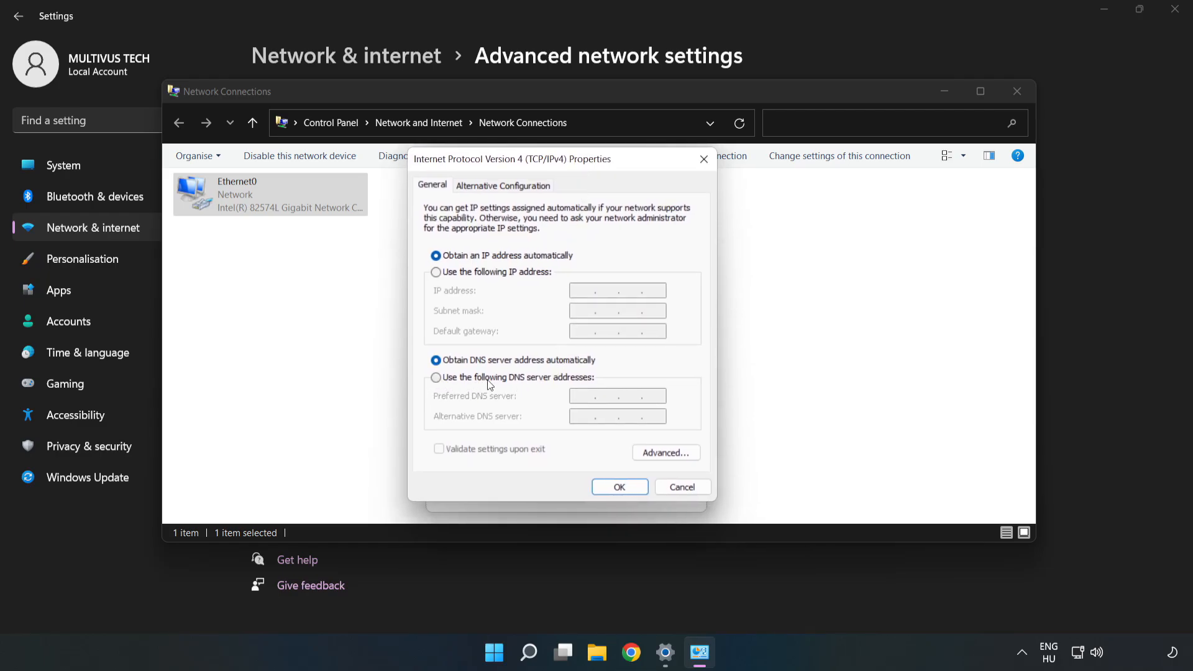
Step: Switch DNS to manual with 8.8.8.8 preferred and 8.8.4.4 alternative
{"action": "left_click", "coordinate": [437, 377]}
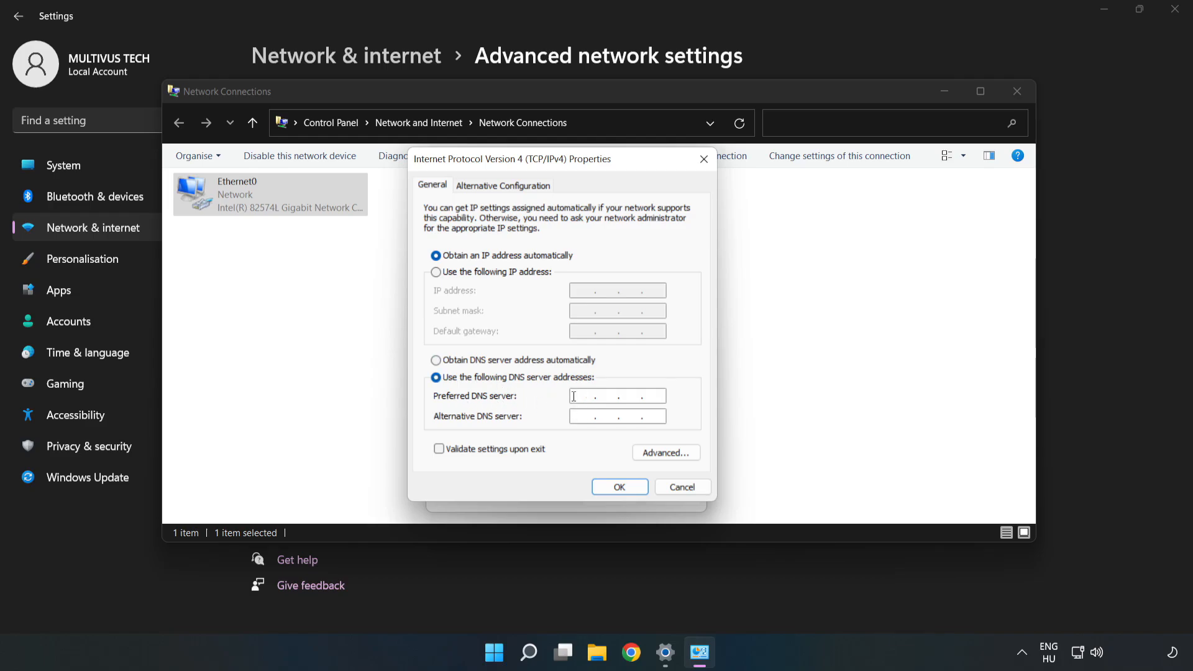
{"action": "type", "text": "8.8.8"}
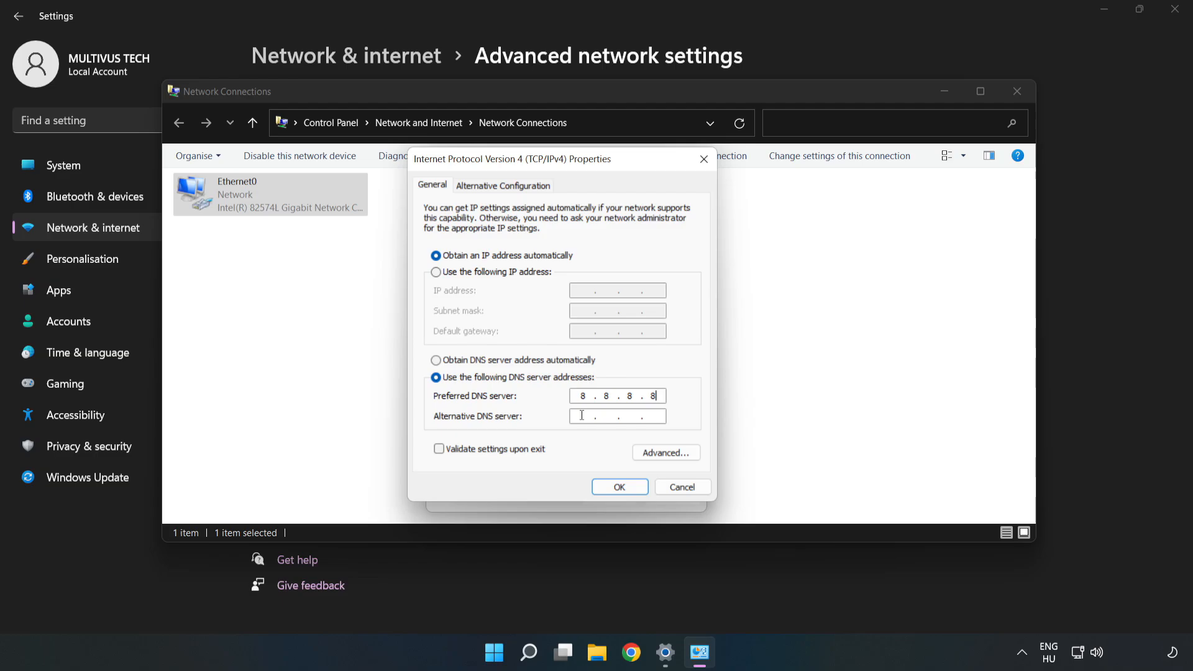
{"action": "type", "text": "8"}
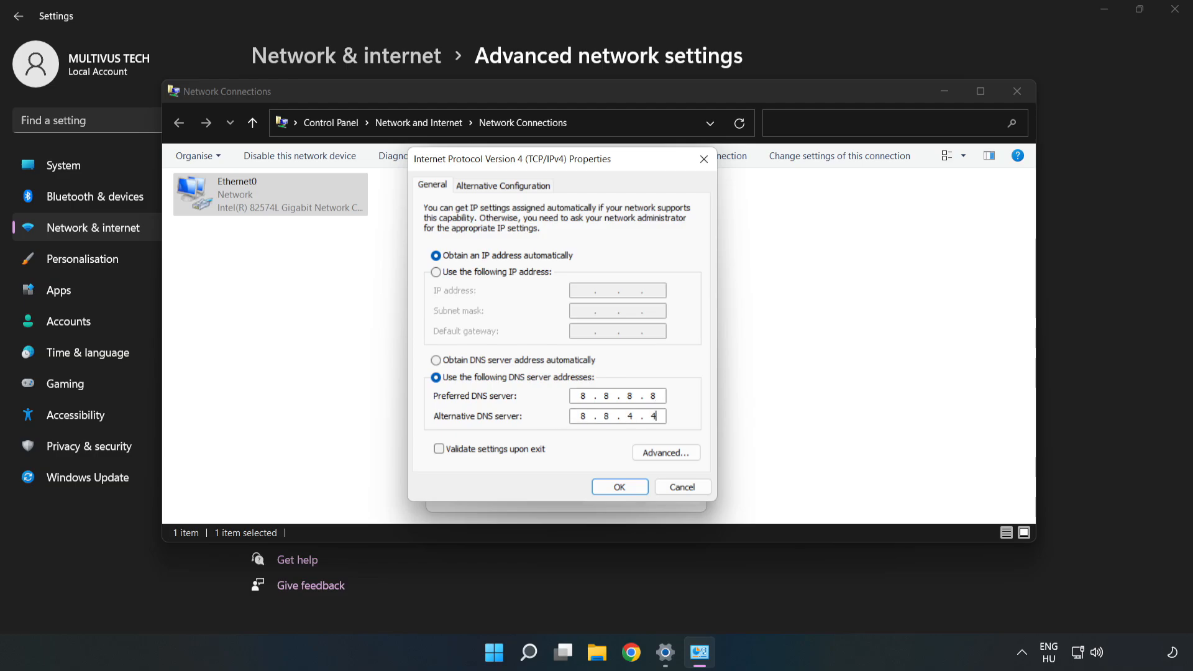
{"action": "mouse_move", "coordinate": [579, 456]}
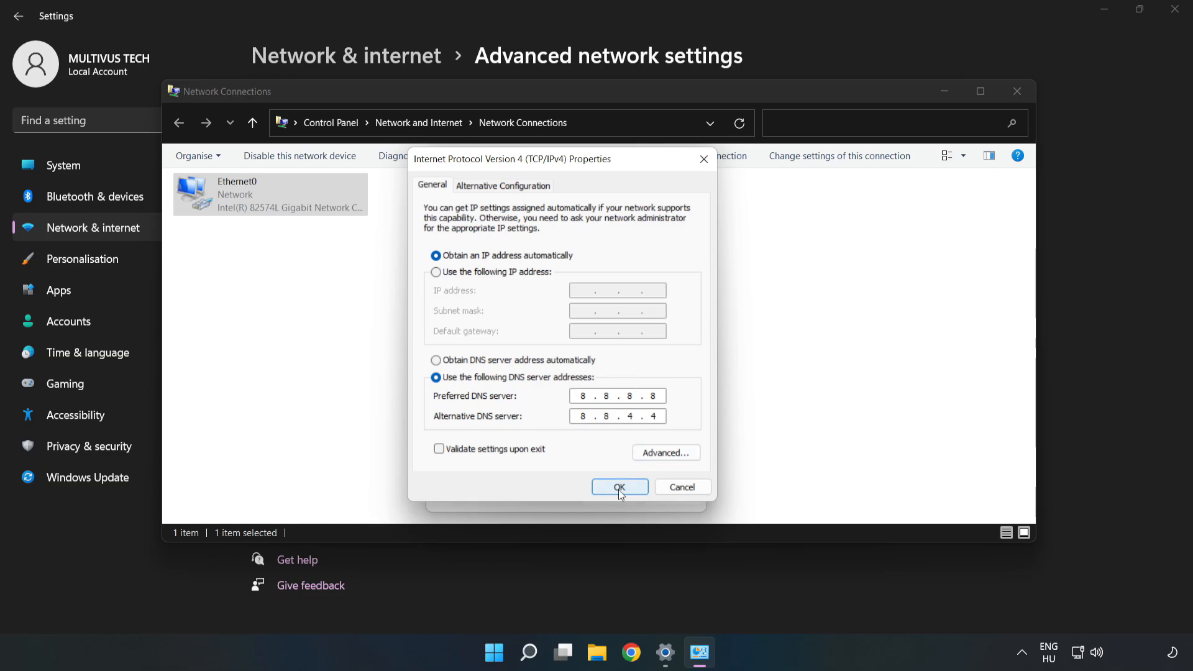
Step: Confirm the DNS change and close Ethernet0 Properties, Network Connections and Settings
{"action": "left_click", "coordinate": [619, 487]}
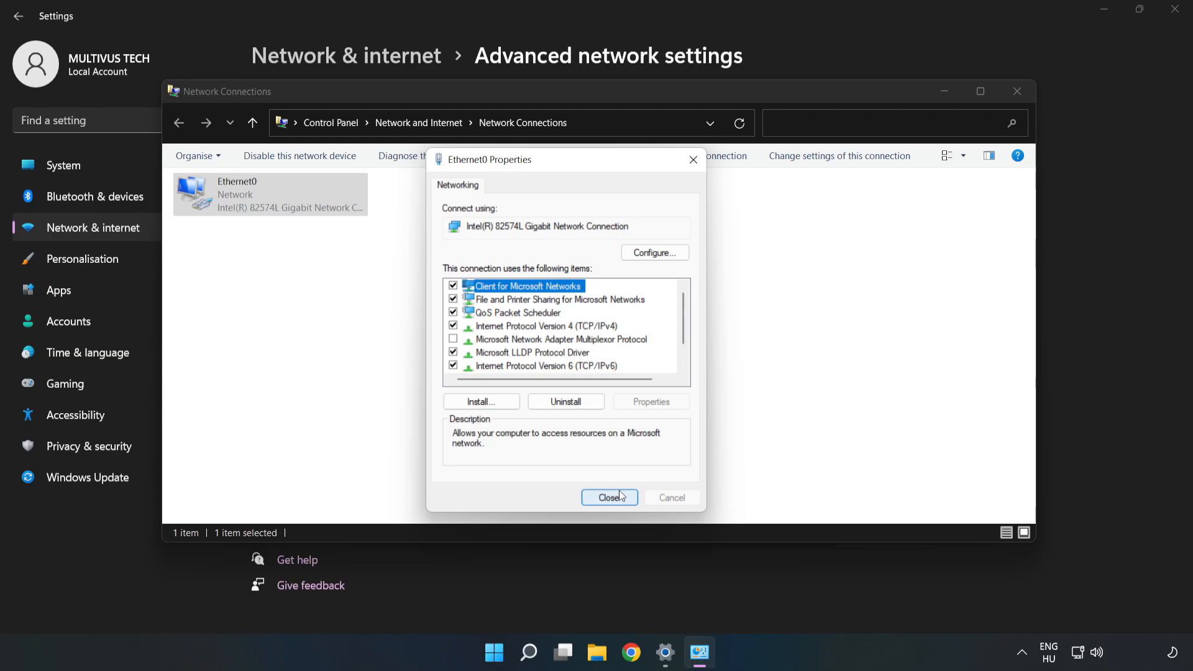
{"action": "left_click", "coordinate": [609, 498]}
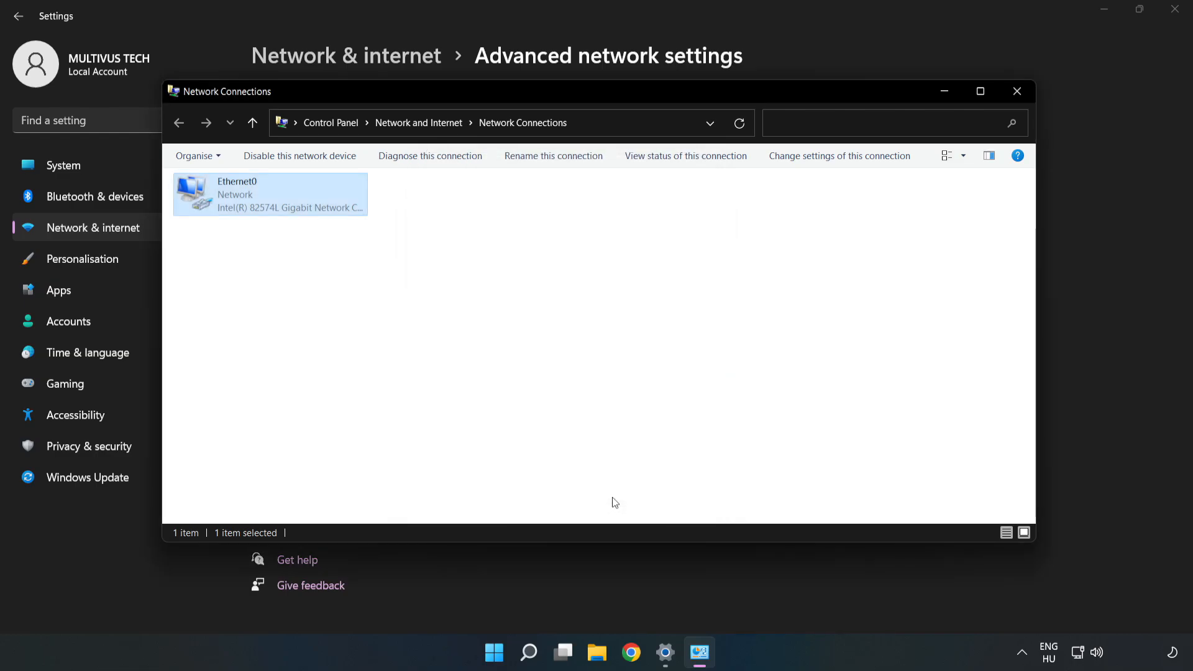
{"action": "left_click", "coordinate": [1017, 91]}
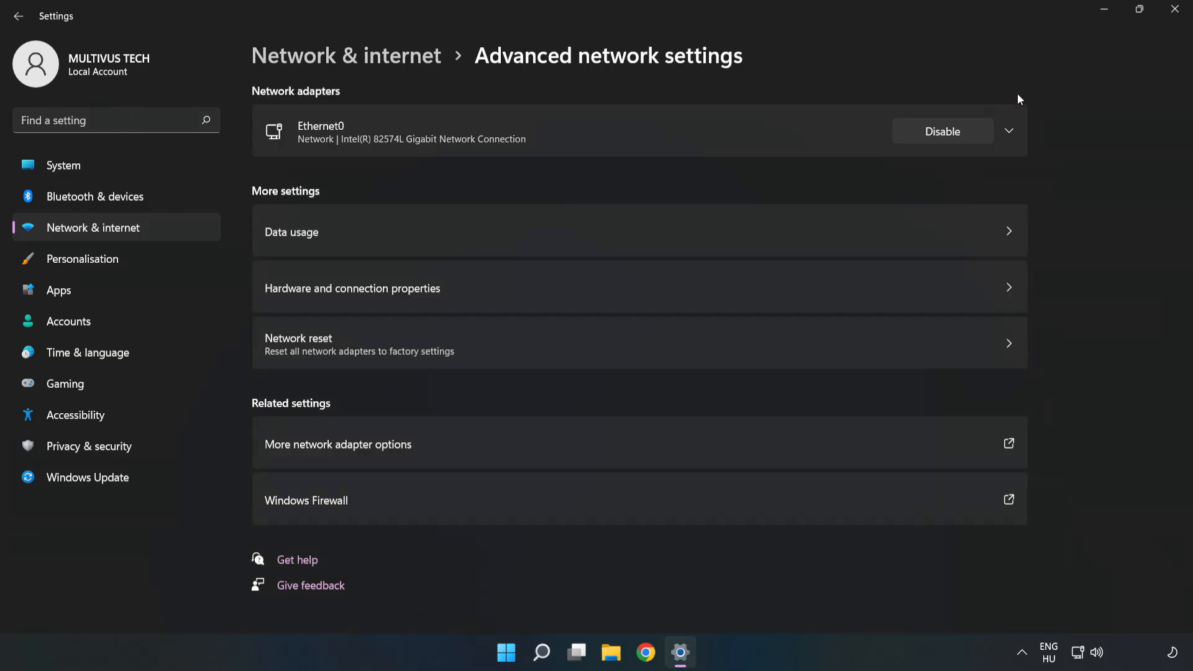
{"action": "left_click", "coordinate": [1175, 9]}
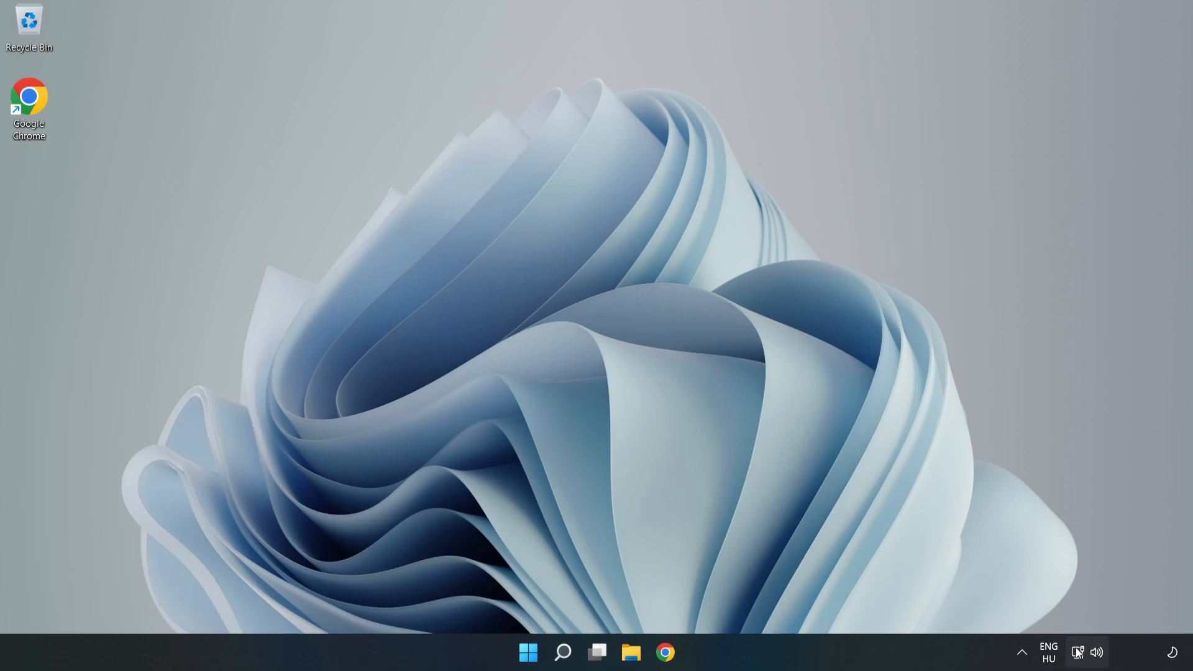
{"action": "mouse_move", "coordinate": [1077, 652]}
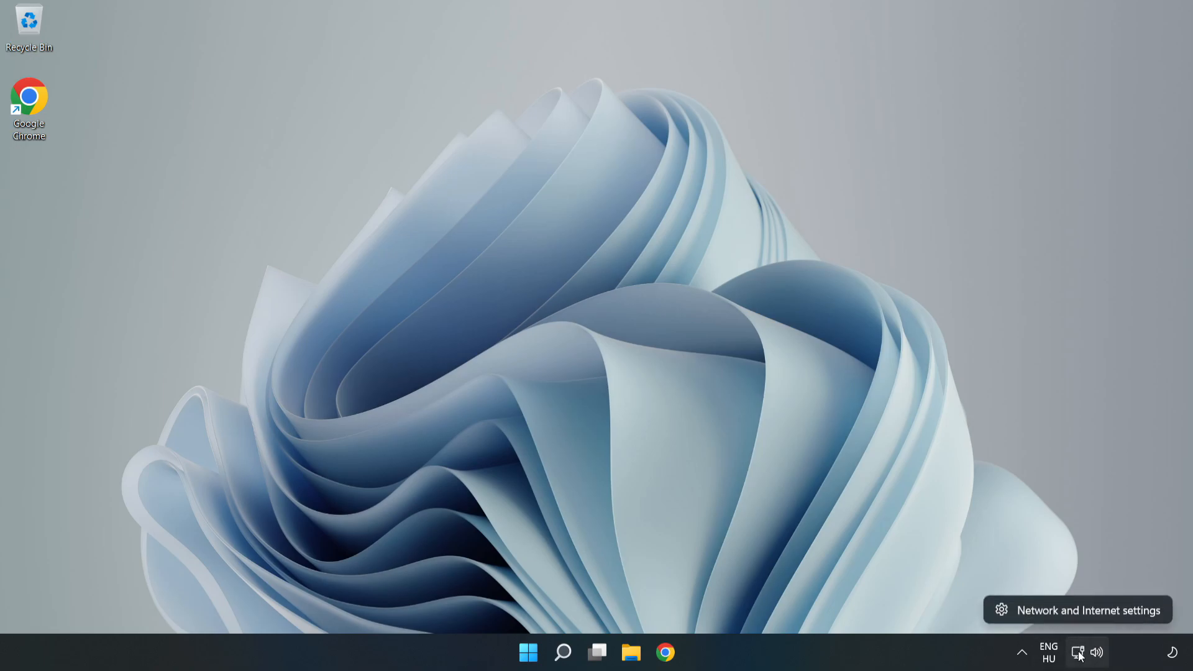
{"action": "mouse_move", "coordinate": [1091, 610]}
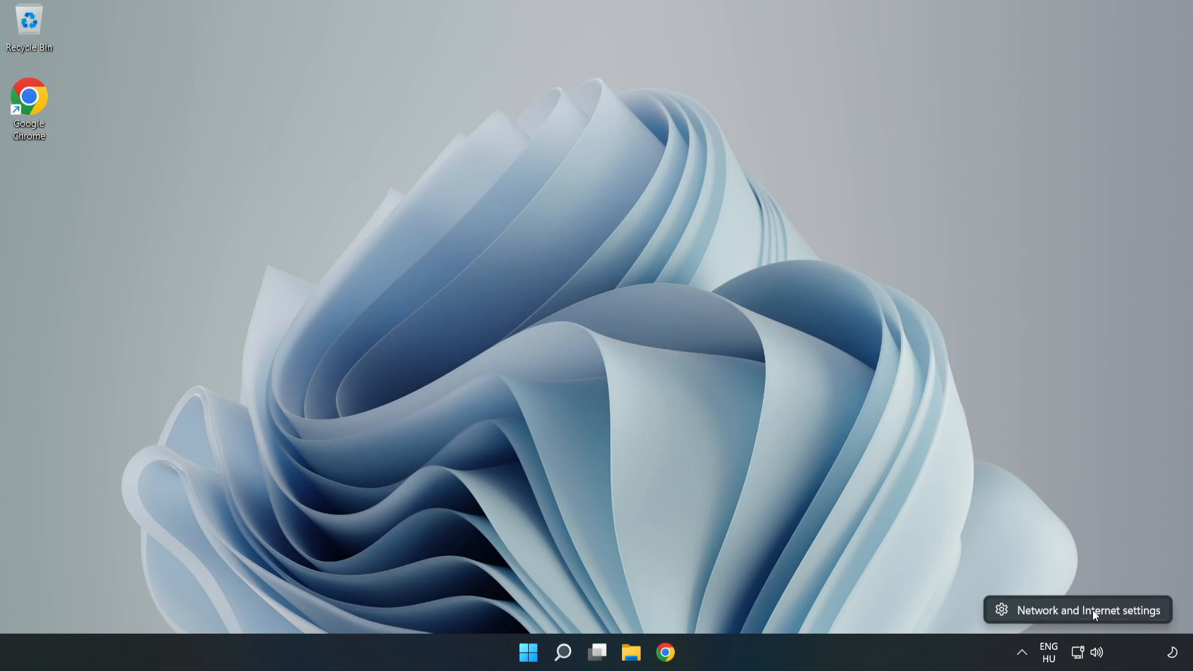
Step: Reopen Settings on the Network & internet page from the tray network icon
{"action": "left_click", "coordinate": [1089, 610]}
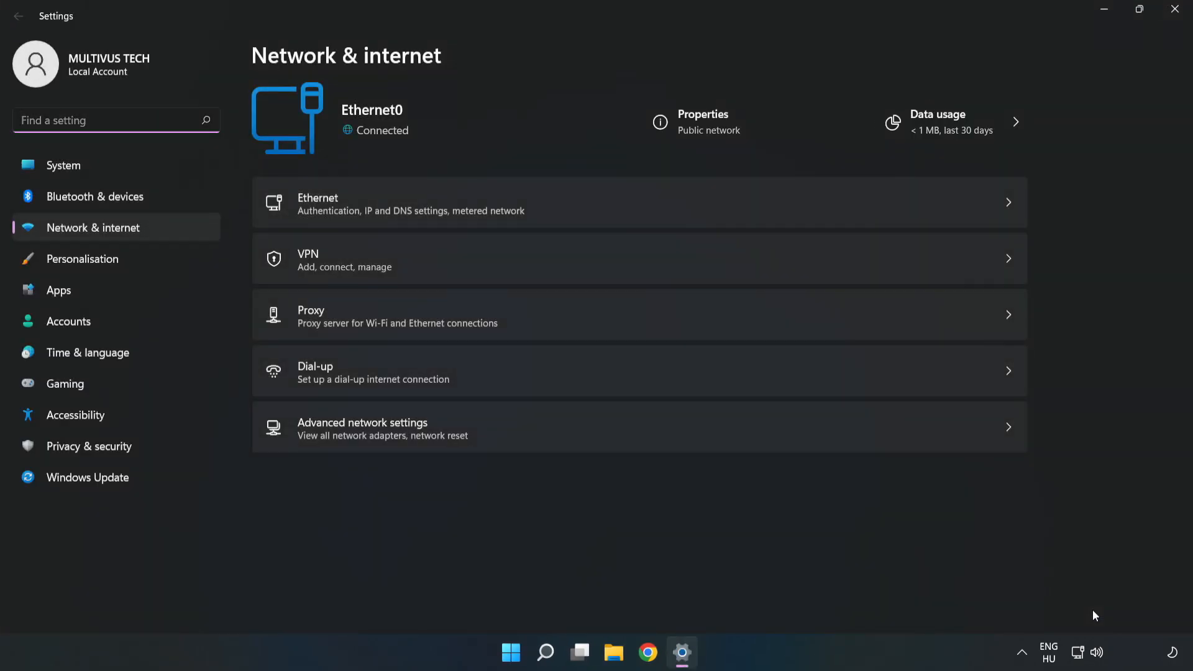
{"action": "mouse_move", "coordinate": [312, 445]}
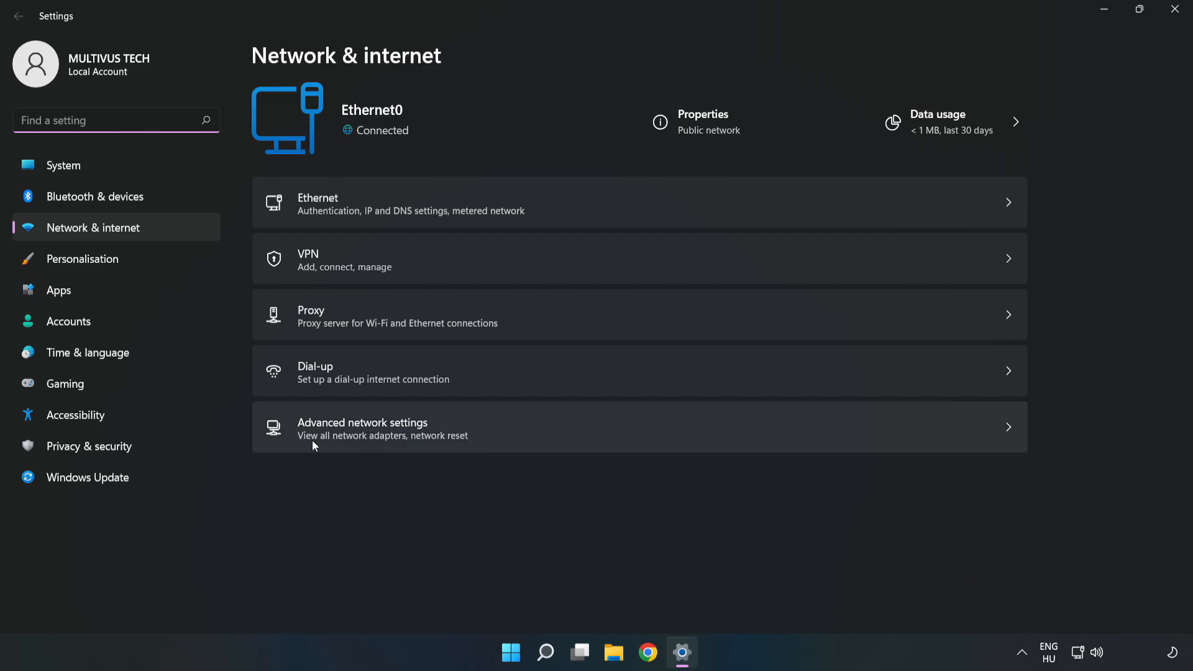
{"action": "mouse_move", "coordinate": [552, 440]}
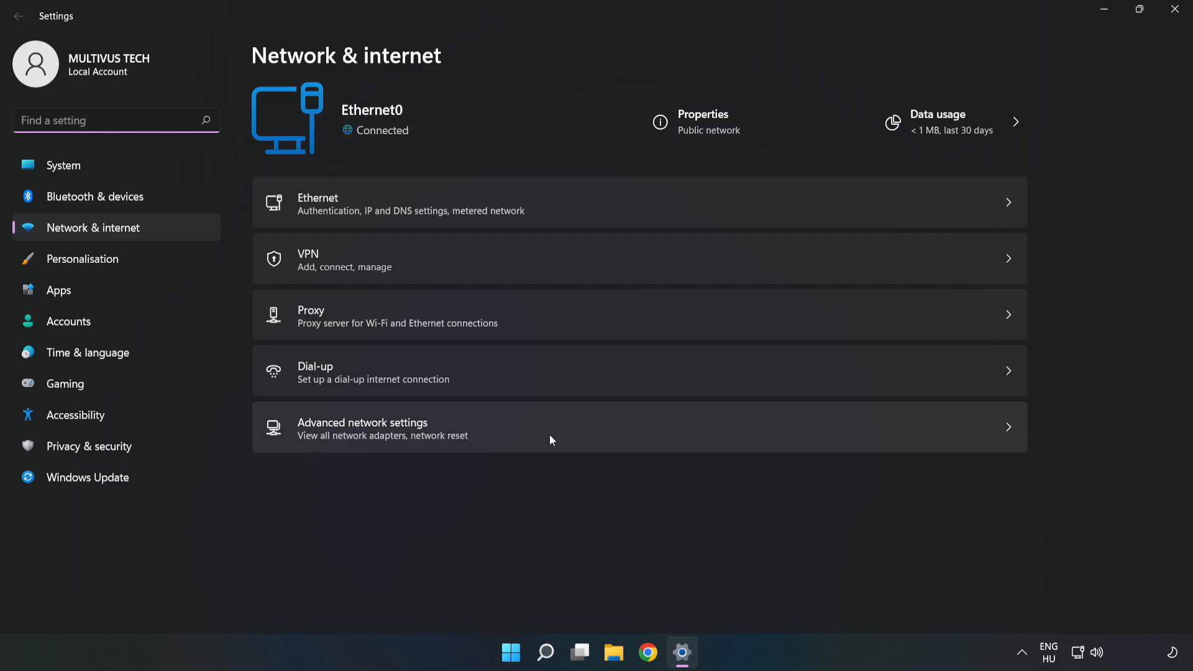
Step: Open the Advanced network settings page from Network & internet
{"action": "left_click", "coordinate": [362, 428]}
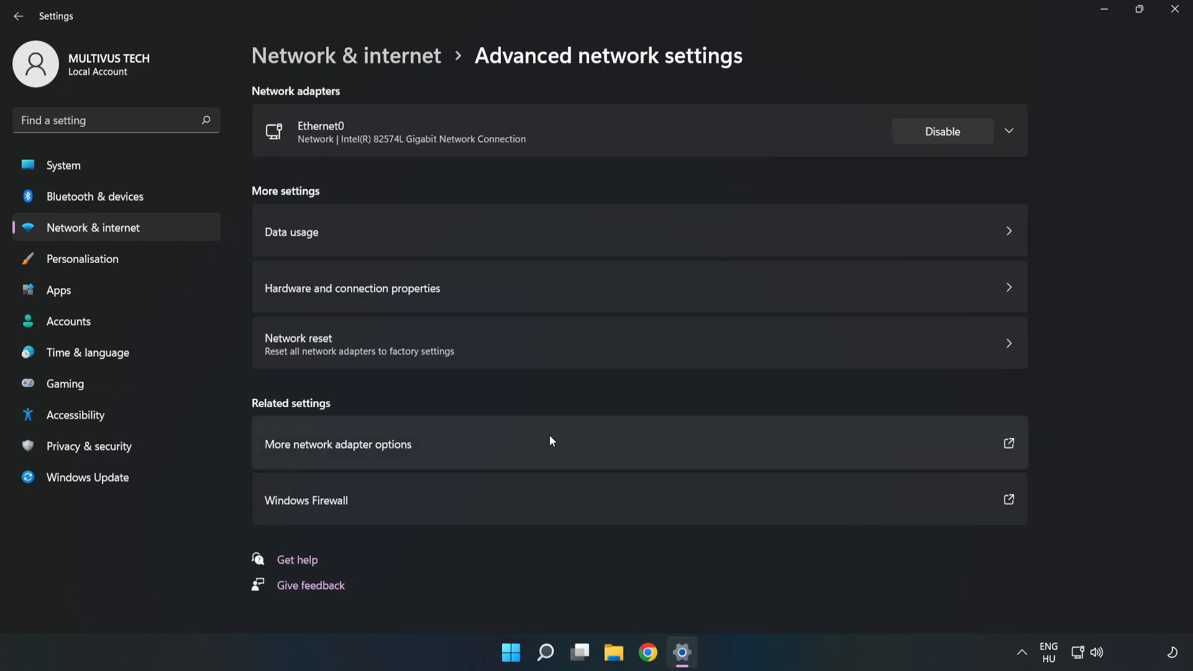
{"action": "mouse_move", "coordinate": [333, 371]}
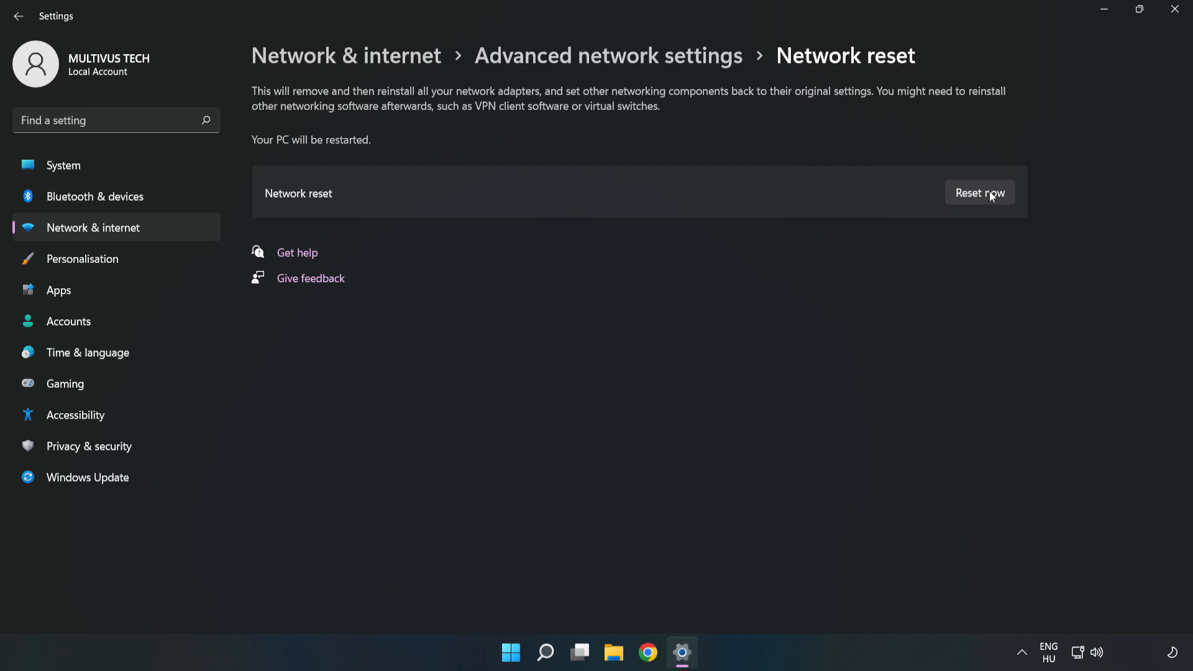
Step: Confirm the network reset, dismiss the 5-minute sign-out notice, and close Settings
{"action": "left_click", "coordinate": [981, 193]}
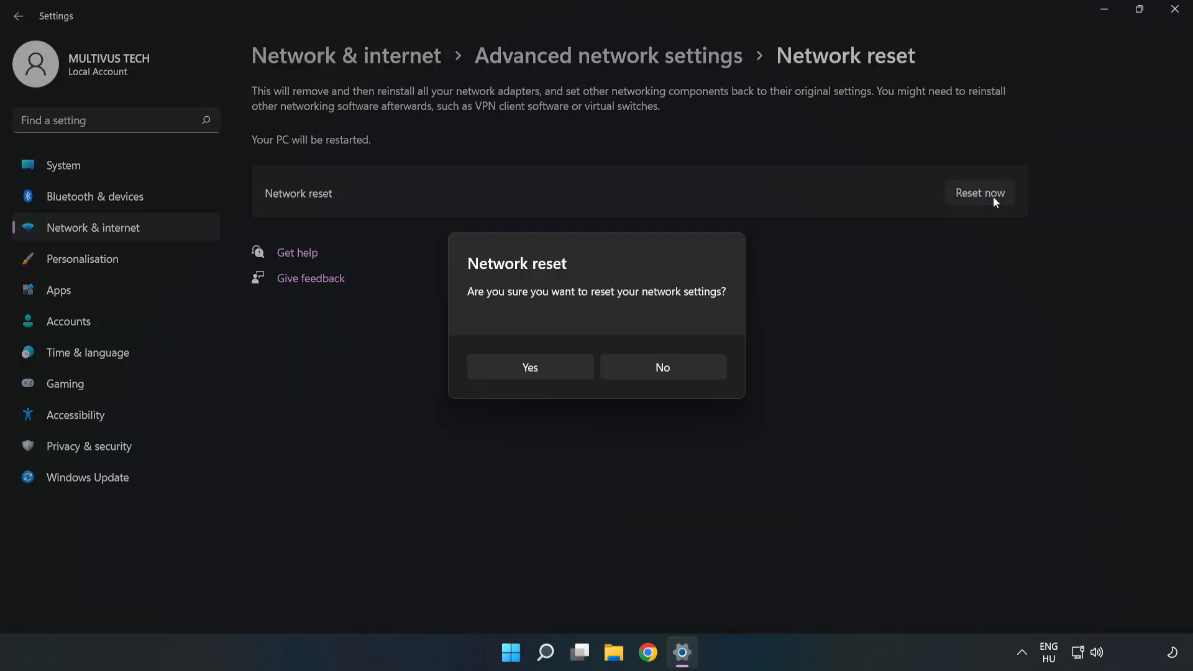
{"action": "mouse_move", "coordinate": [556, 304]}
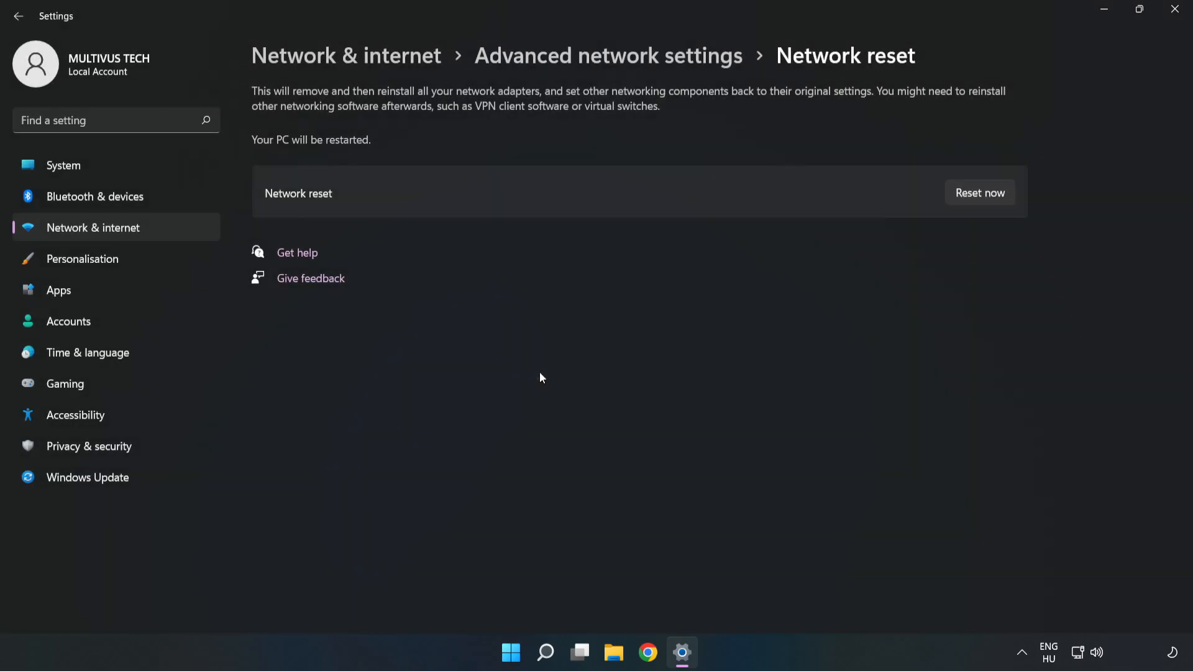
{"action": "left_click", "coordinate": [980, 193]}
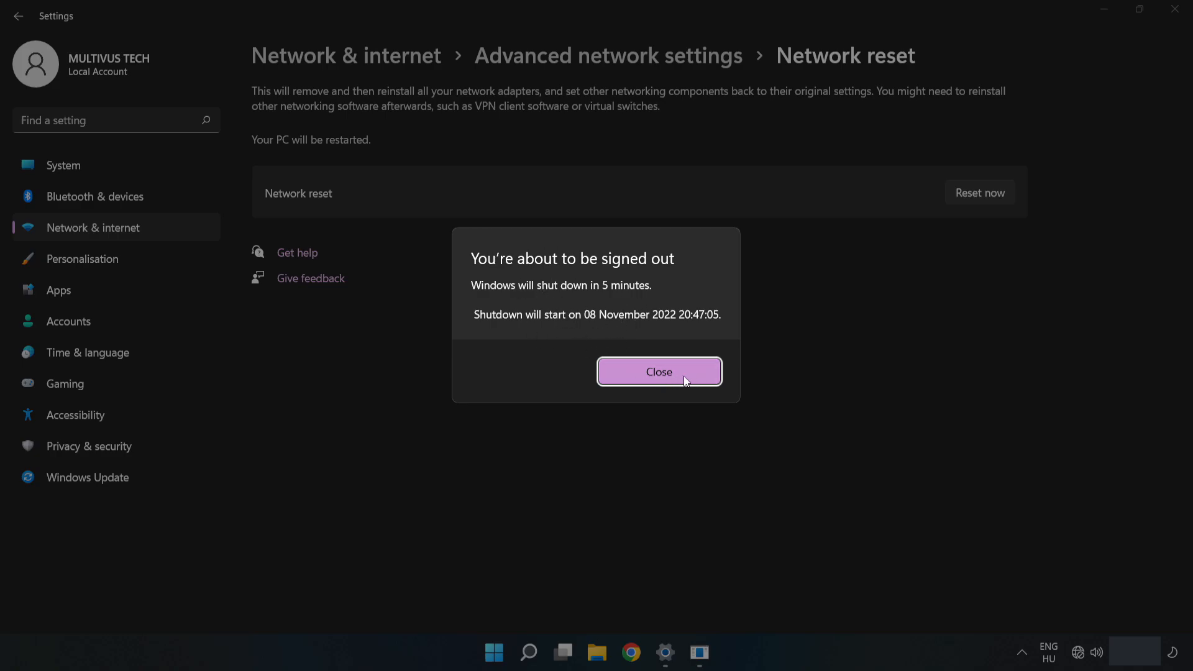
{"action": "left_click", "coordinate": [659, 371]}
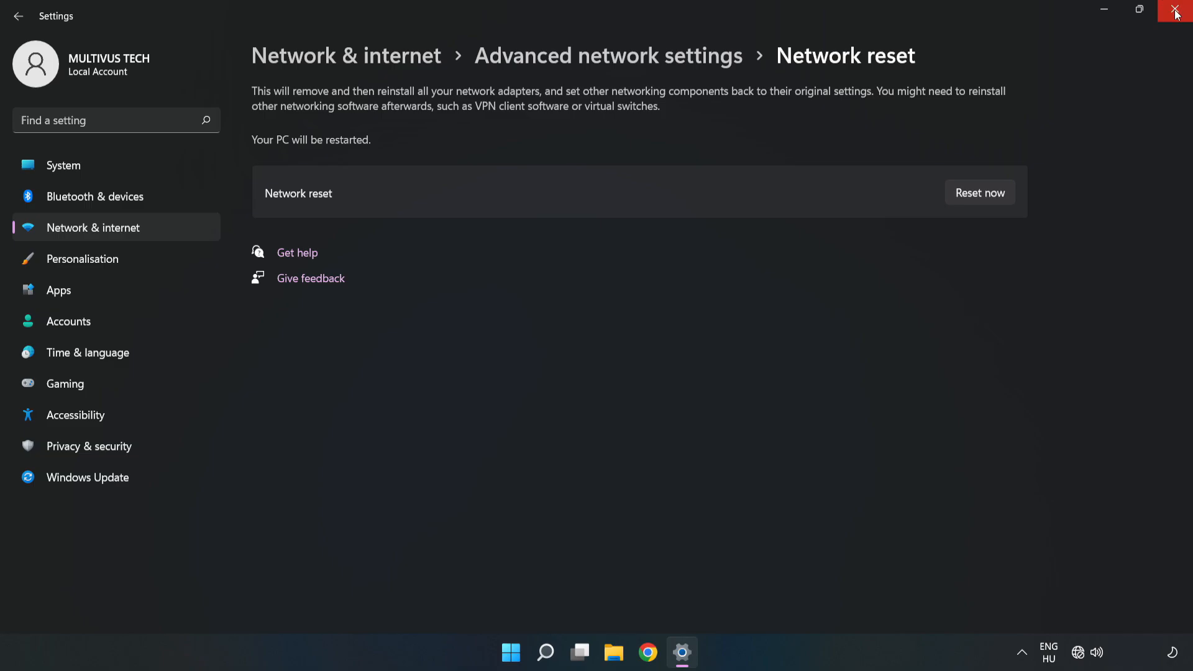
{"action": "left_click", "coordinate": [1176, 14]}
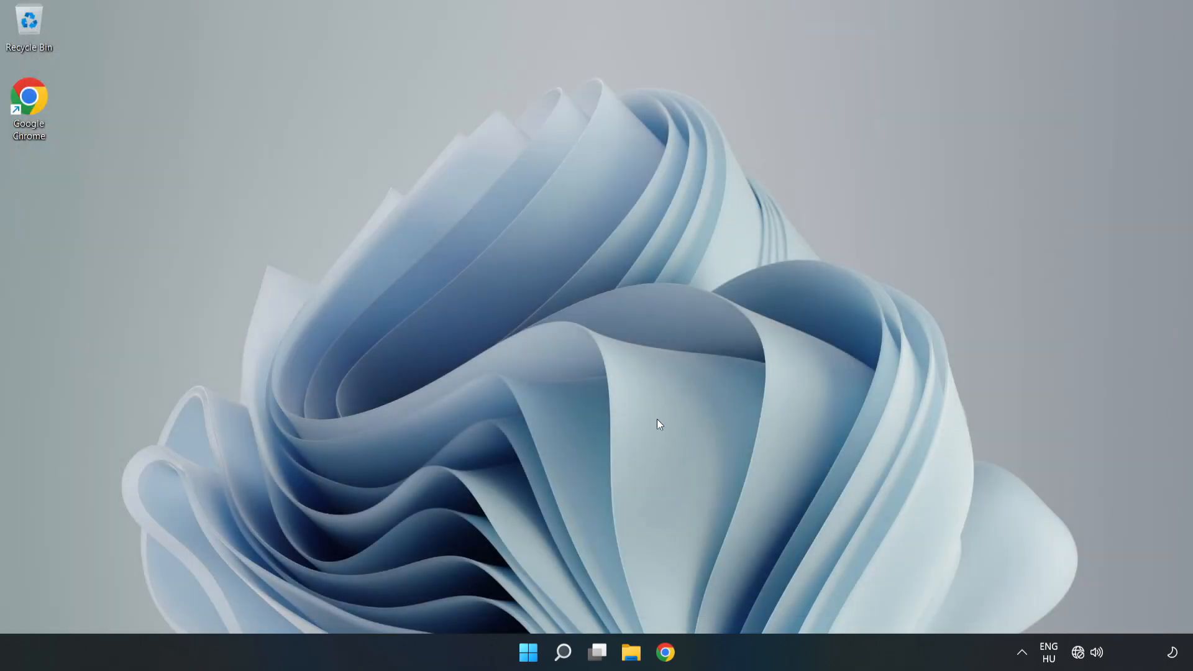
Step: Bring up the Start menu's power options to reach Restart
{"action": "left_click", "coordinate": [528, 652]}
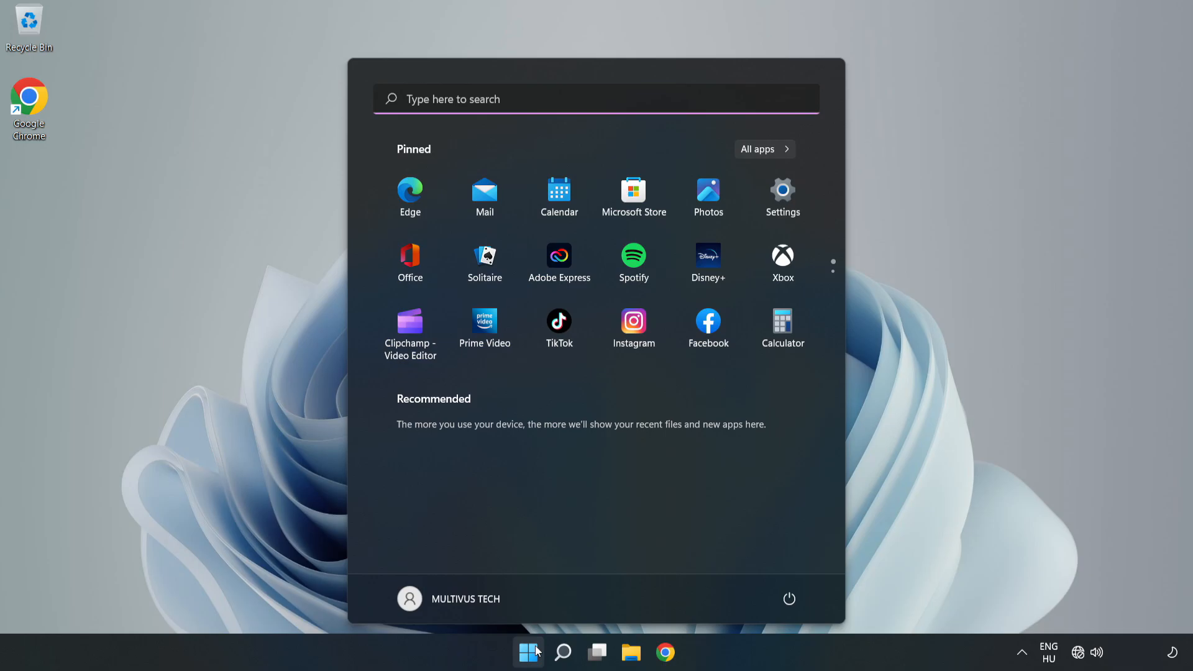
{"action": "left_click", "coordinate": [789, 599]}
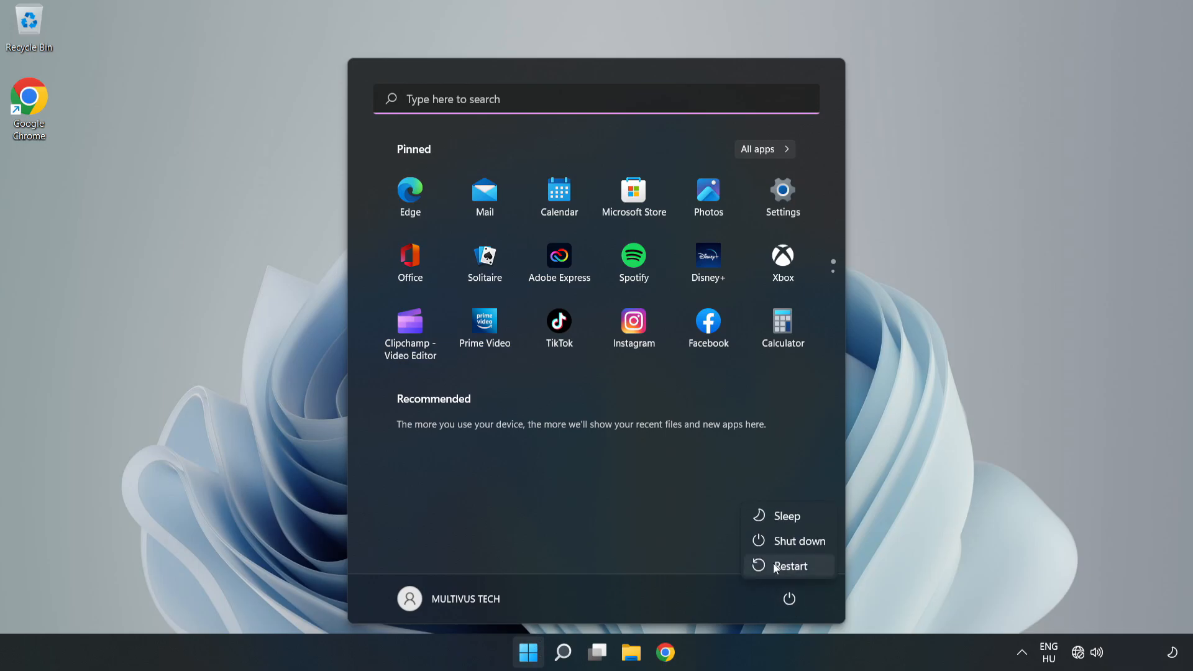